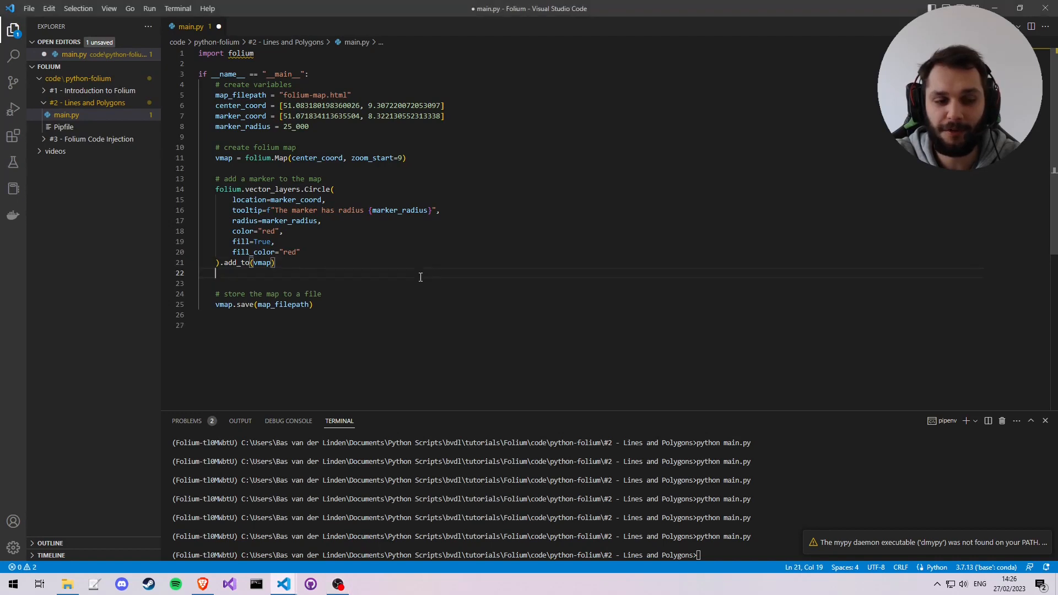
# Insert a blank line after the red circle code at line 22 of main.py
pyautogui.press('enter')
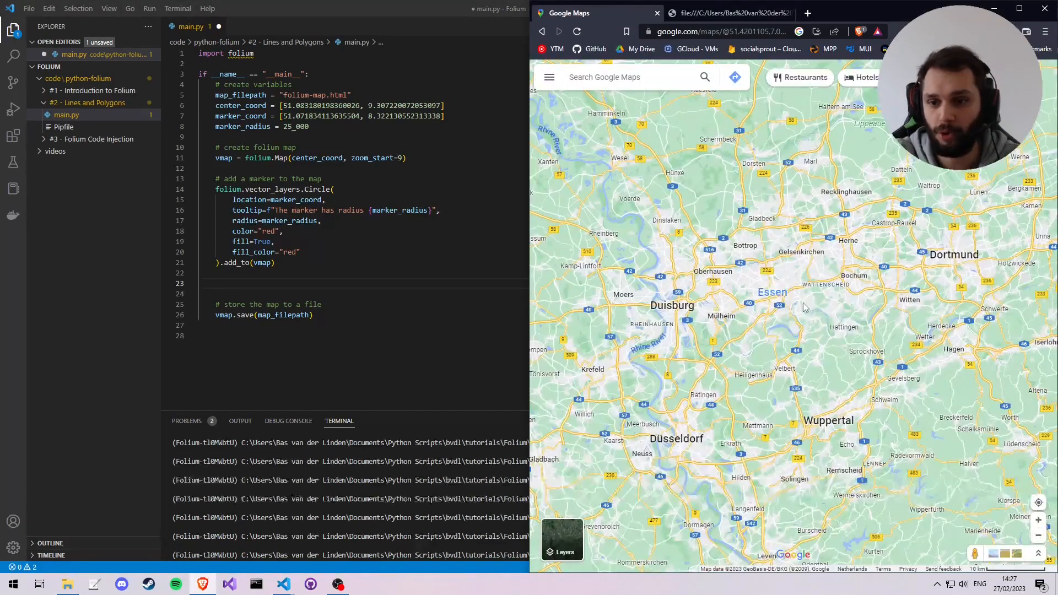
# Copy the latitude and longitude of a Duisburg spot from Google Maps' context menu
pyautogui.rightClick(805, 307)
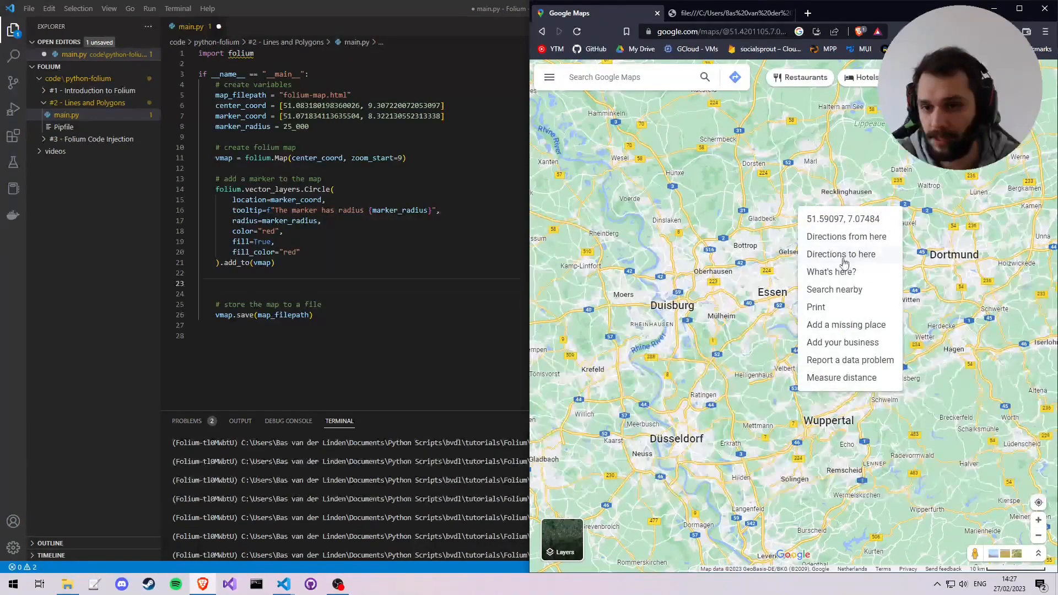
pyautogui.click(841, 253)
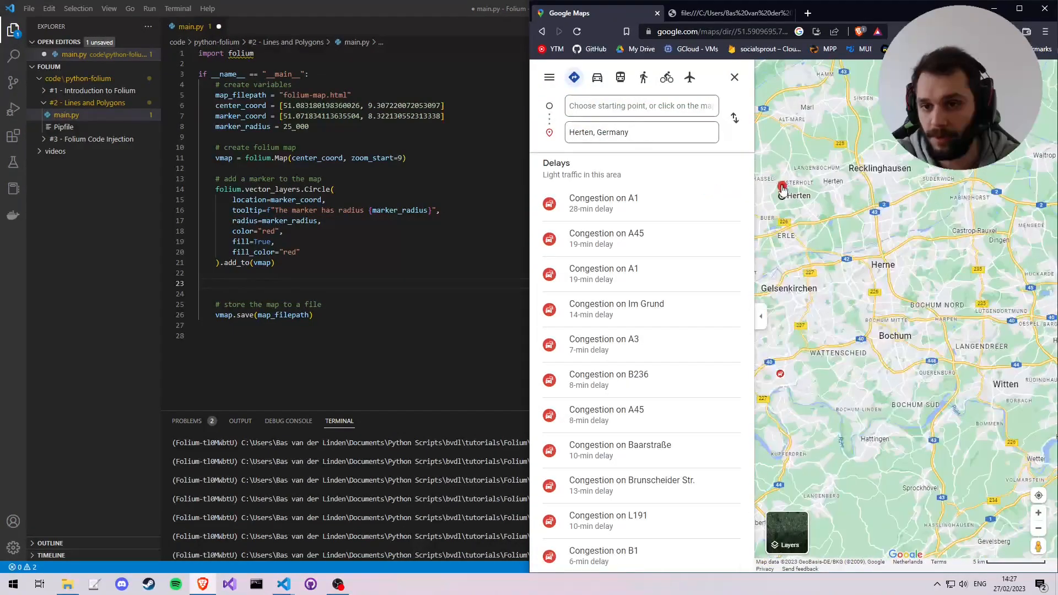
pyautogui.click(735, 77)
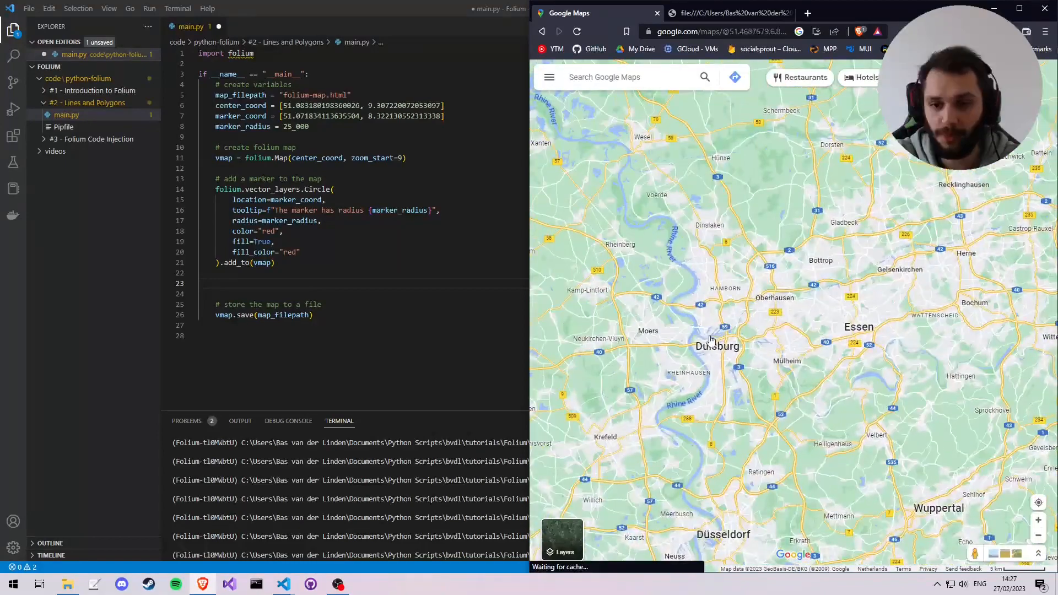
pyautogui.rightClick(708, 339)
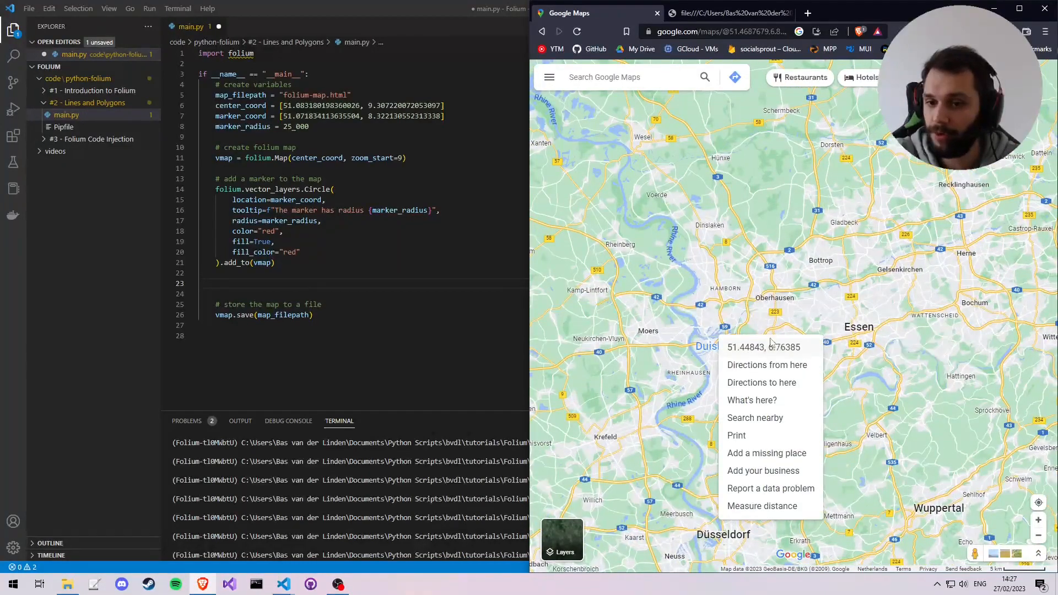
pyautogui.click(763, 347)
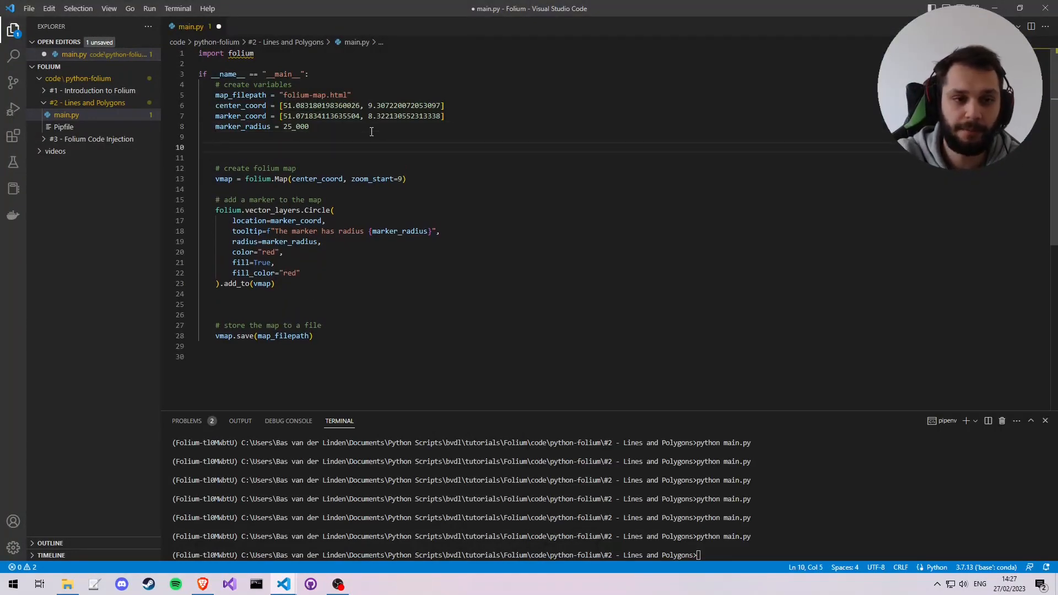
# Add location_marker_coord = [51.44842913103017, 6.76384970210659] to main.py
pyautogui.write('location_map')
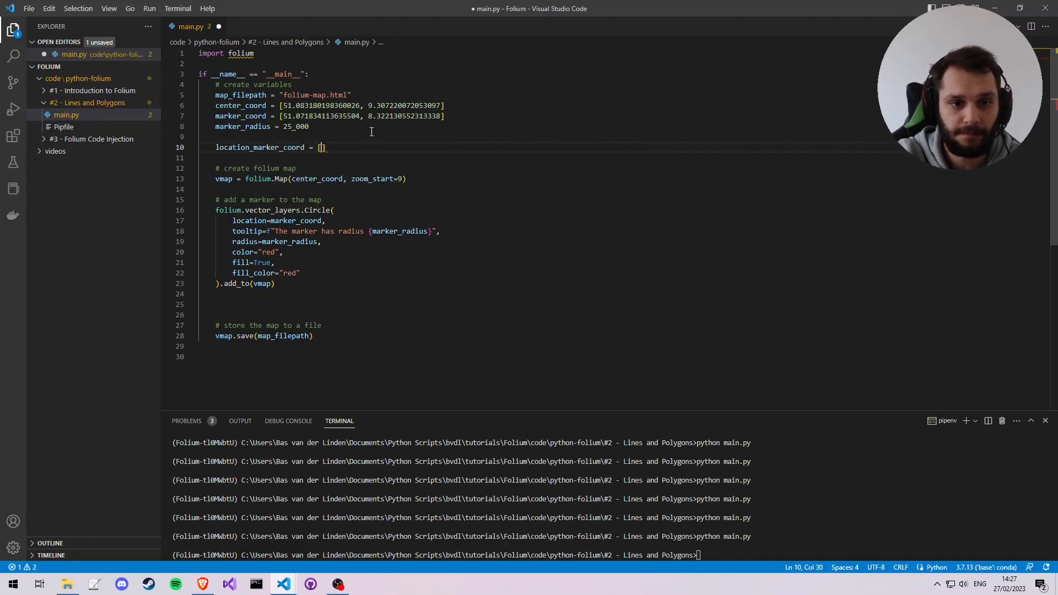
pyautogui.write('51.44842913103017, 6.76384970210659')
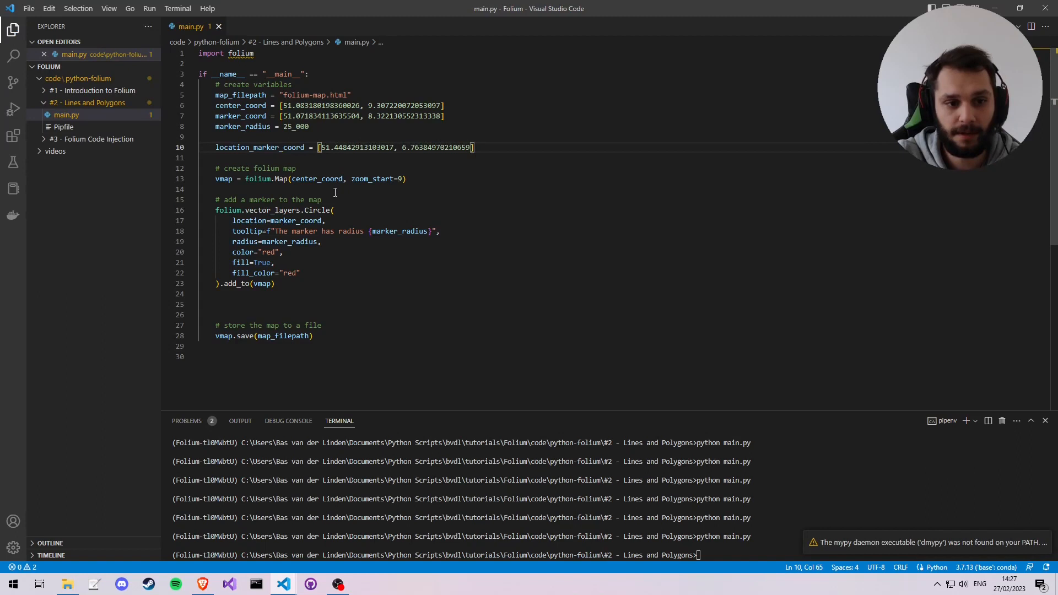
pyautogui.moveTo(216, 199); pyautogui.dragTo(259, 242)
pyautogui.write('#')
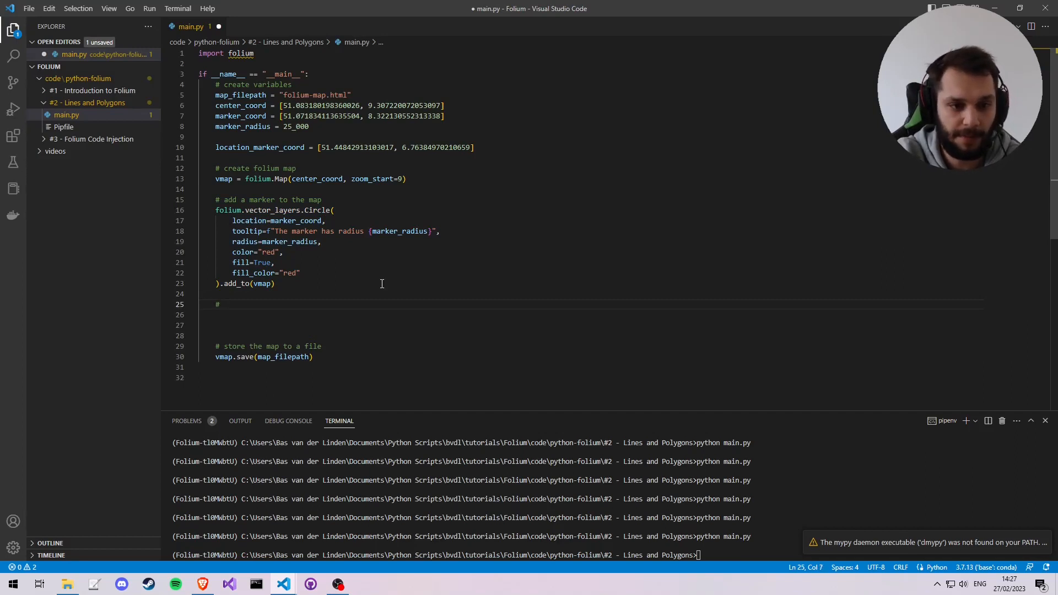
# Under '# add location marker', add folium.Marker at location_marker_coord with tooltip 'Duisburg'
pyautogui.write('fol')
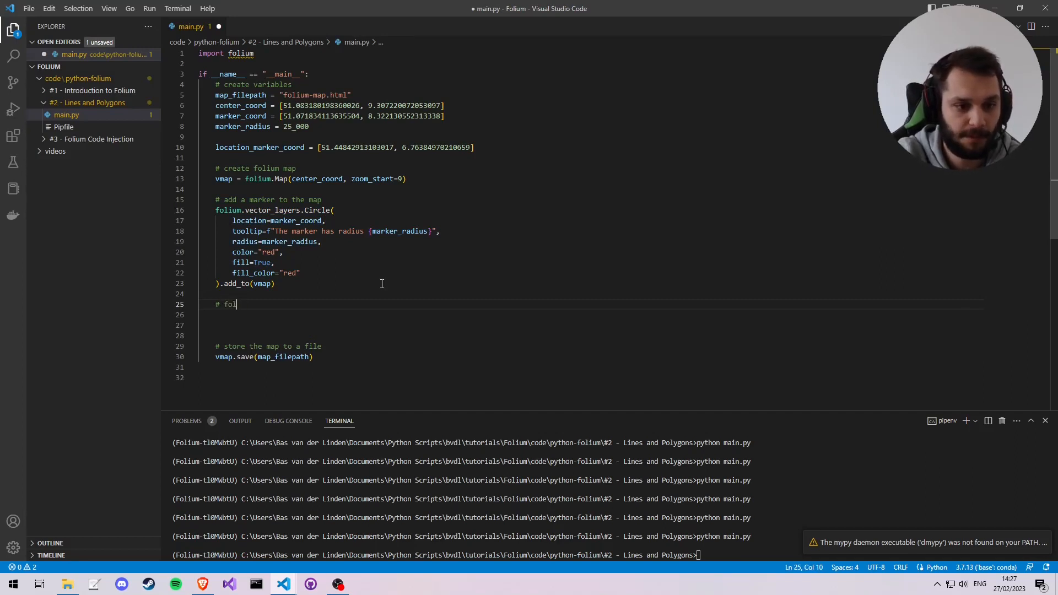
pyautogui.write('add l')
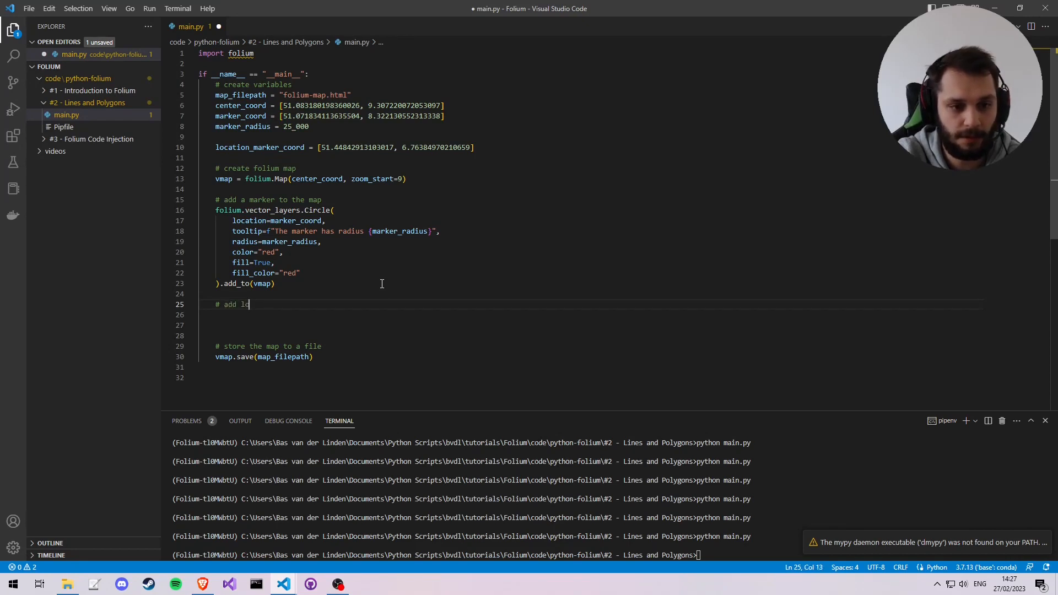
pyautogui.write('ocation marker')
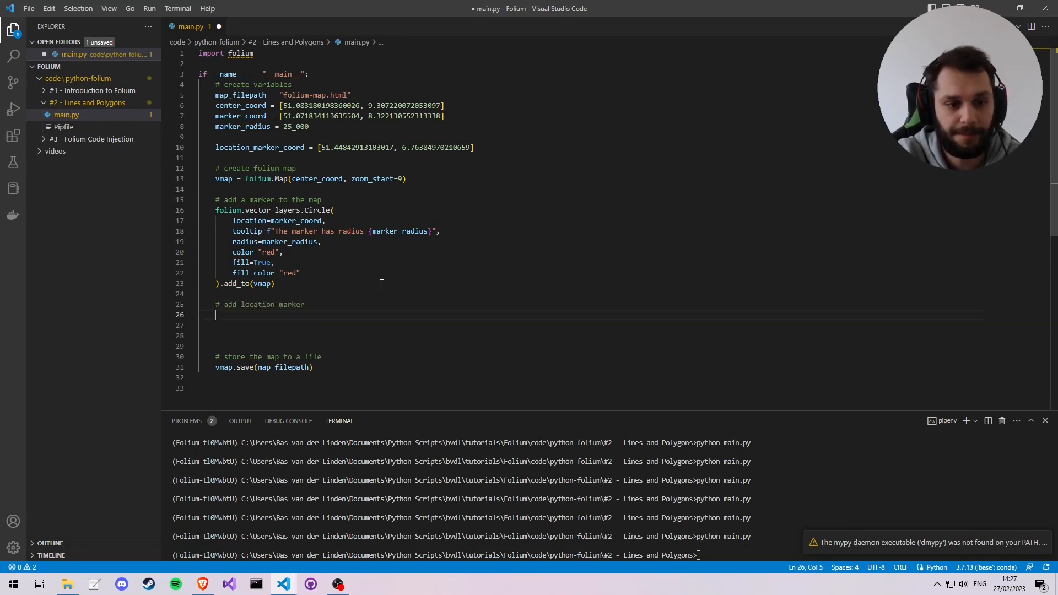
pyautogui.write('folium.Marker(')
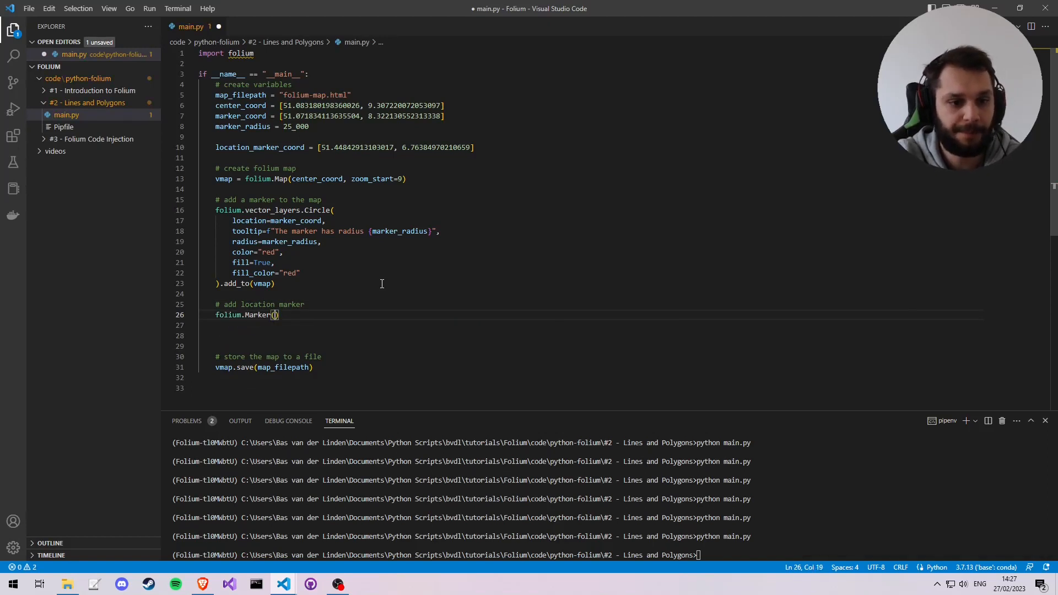
pyautogui.write('location=')
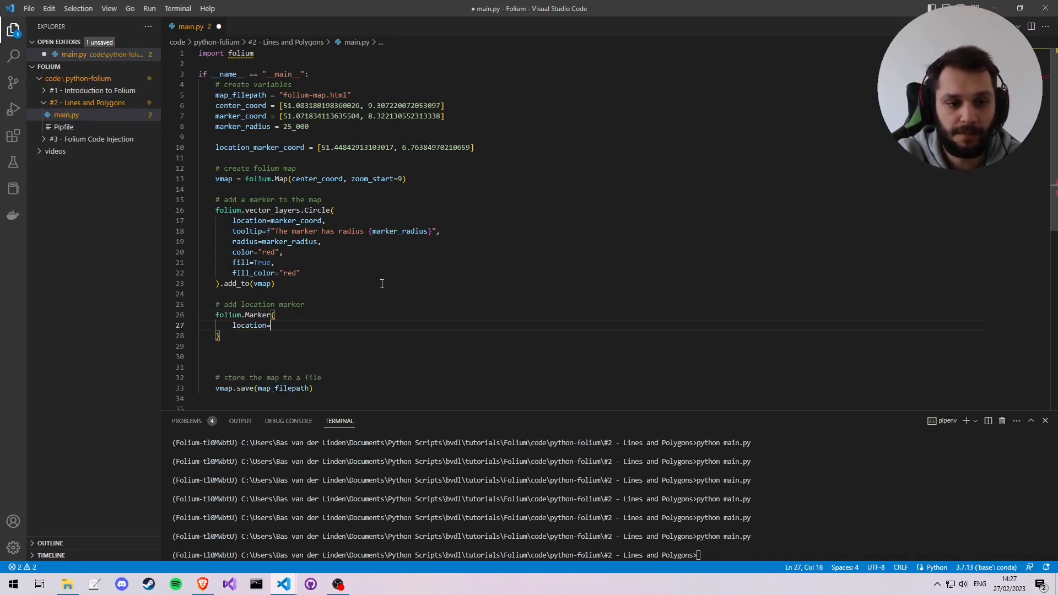
pyautogui.write('location_marker_coord,')
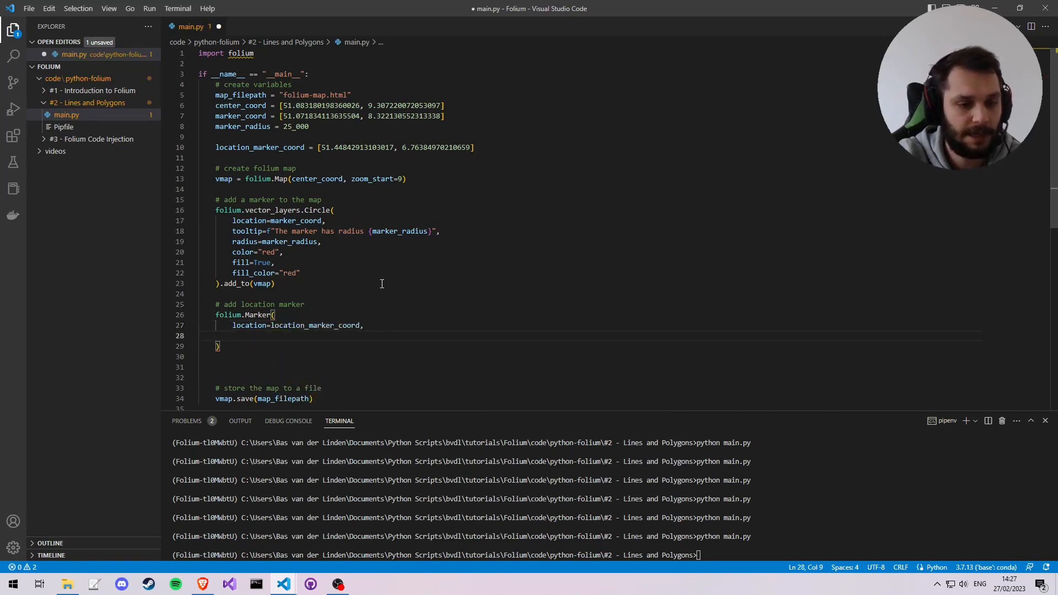
pyautogui.write('tooltip="')
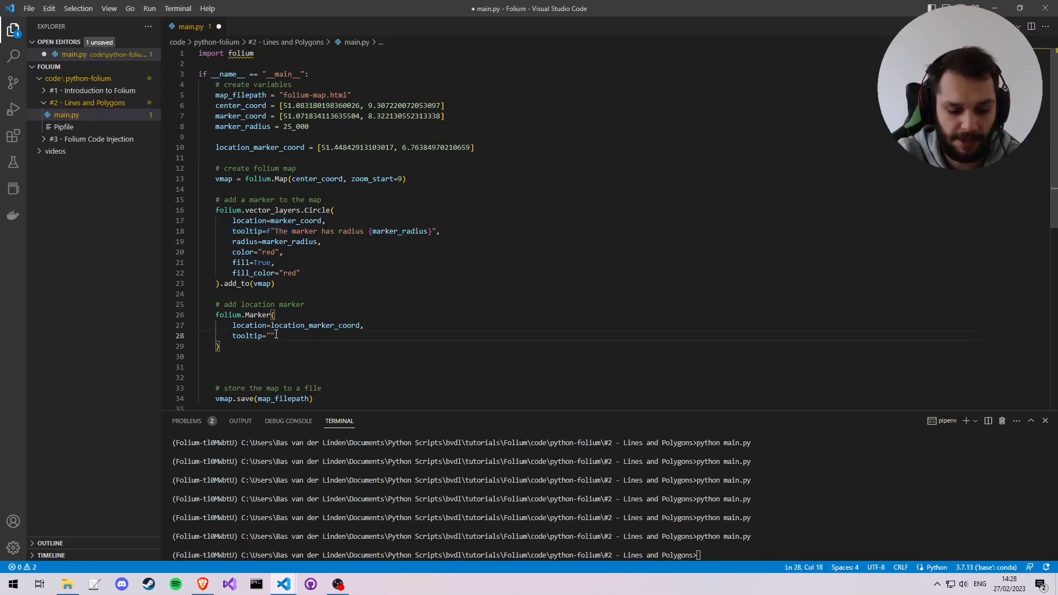
pyautogui.write('Duisburg')
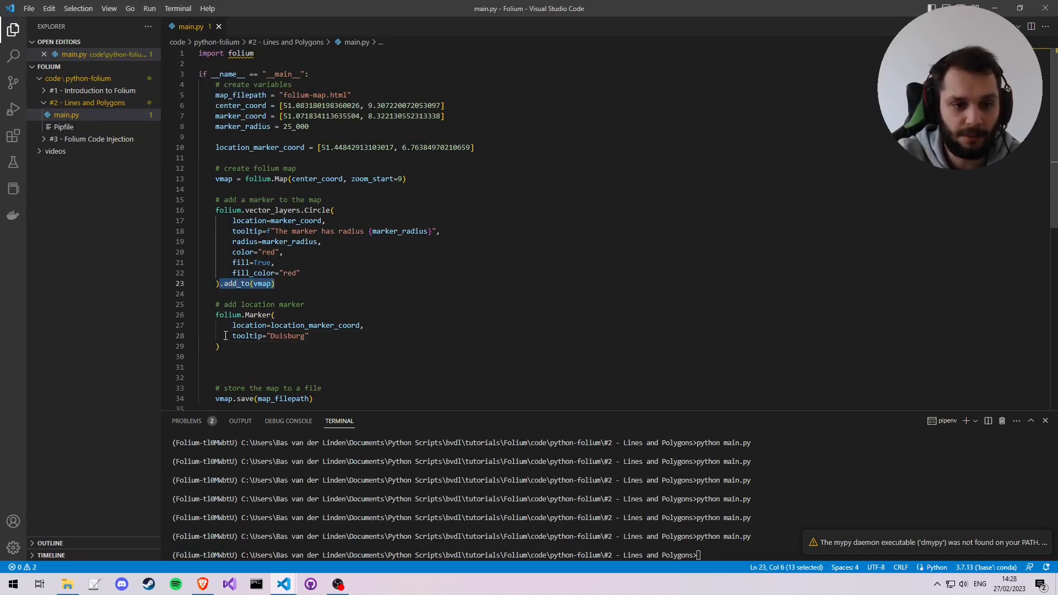
pyautogui.write('.add_to(vmap)')
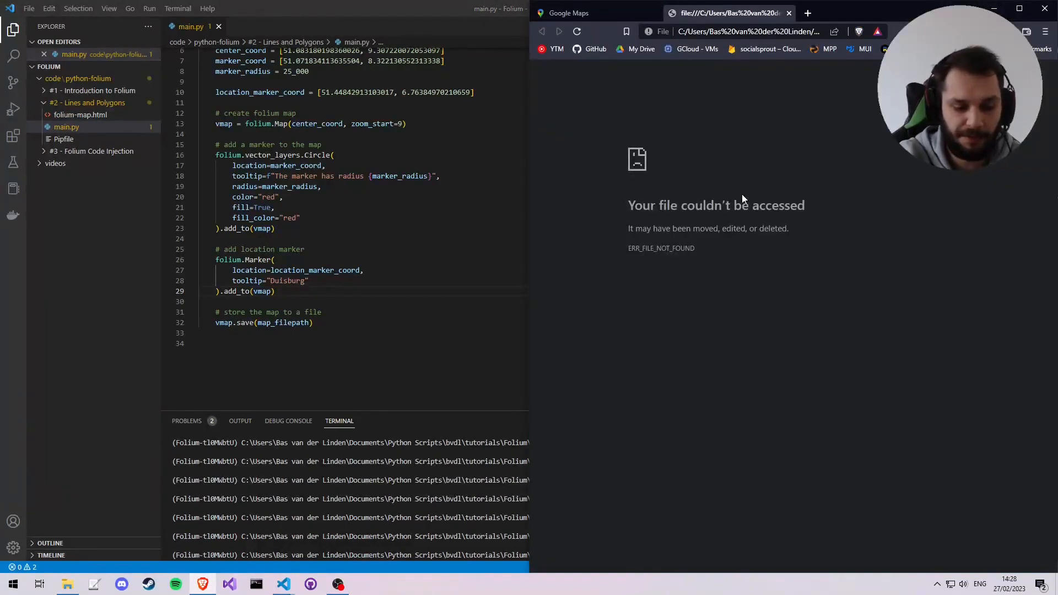
# Reload folium-map.html in Brave to show the Duisburg marker beside the red circle
pyautogui.click(576, 31)
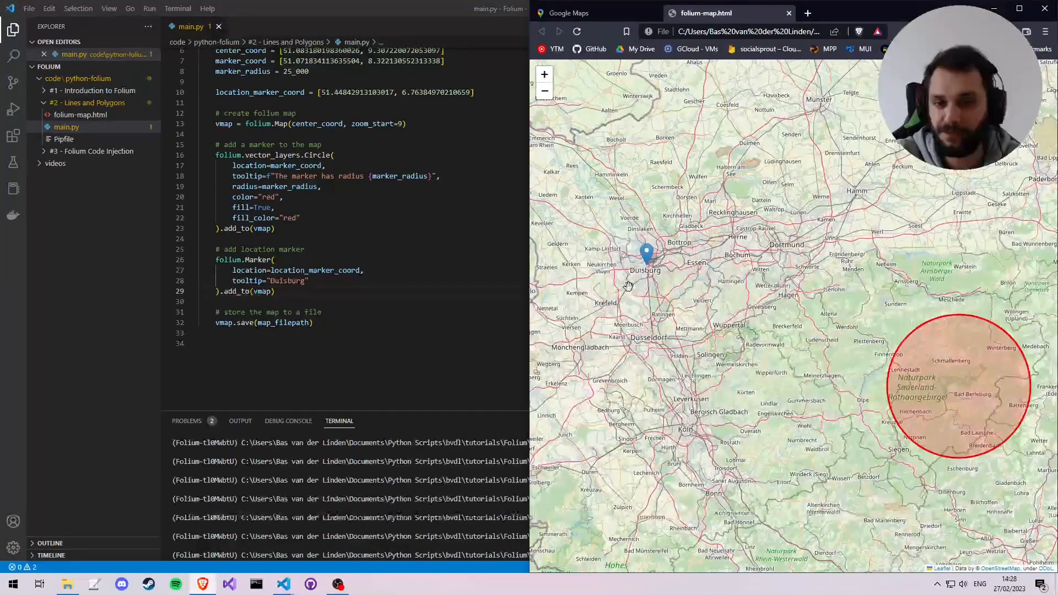
pyautogui.moveTo(647, 262)
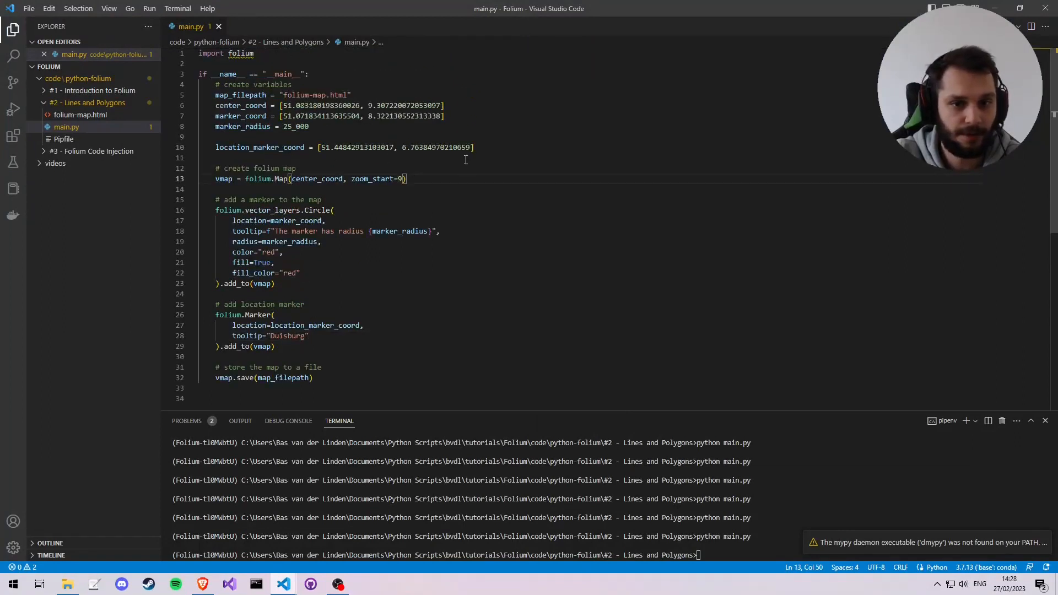
# Create line_coords = [marker_coord, location_marker_coord] below location_marker_coord
pyautogui.write('line_coords =')
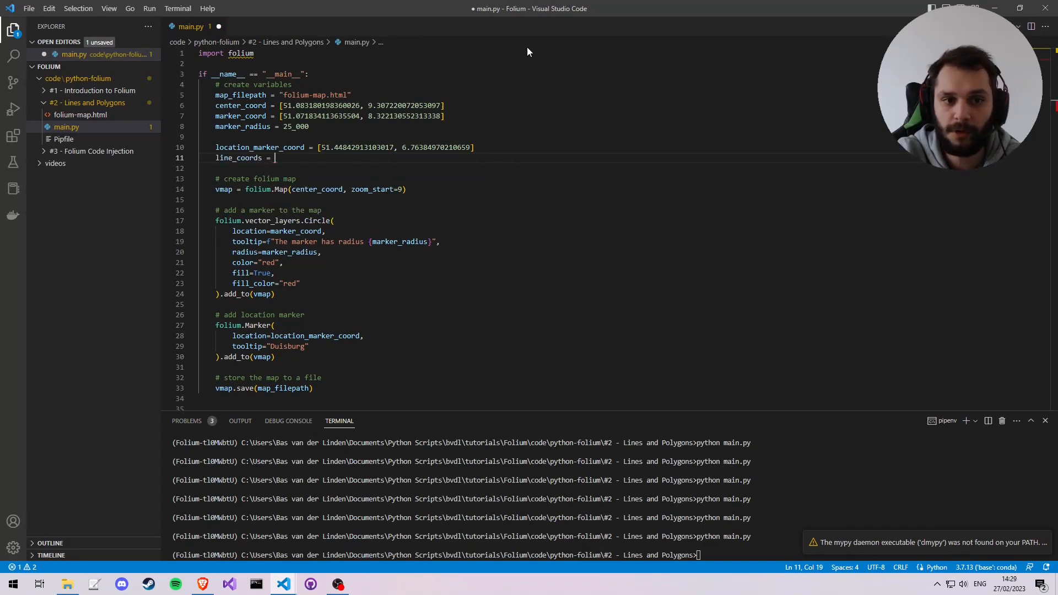
pyautogui.write('[')
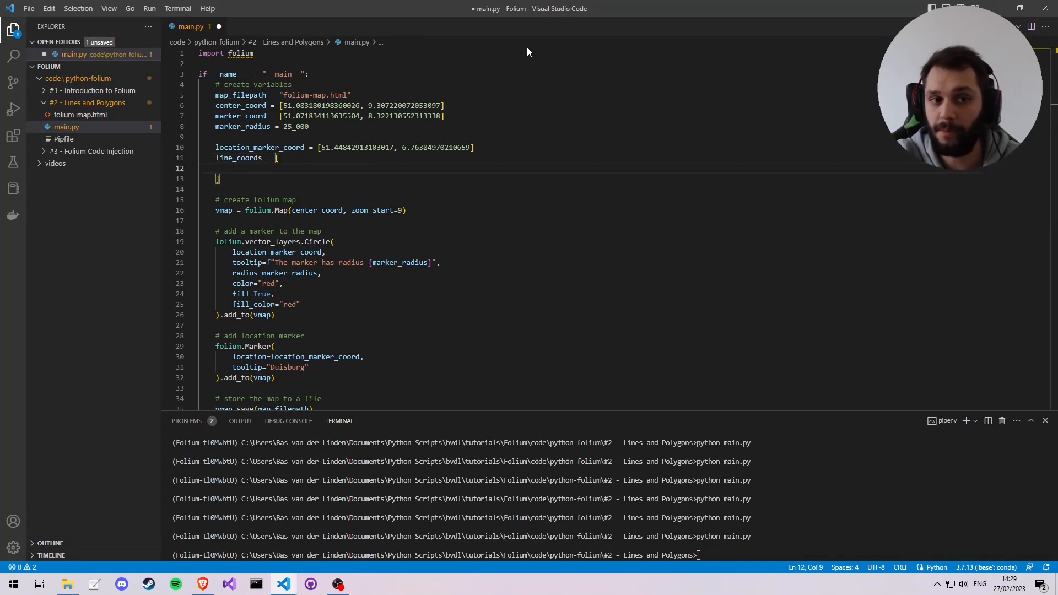
pyautogui.doubleClick(240, 106)
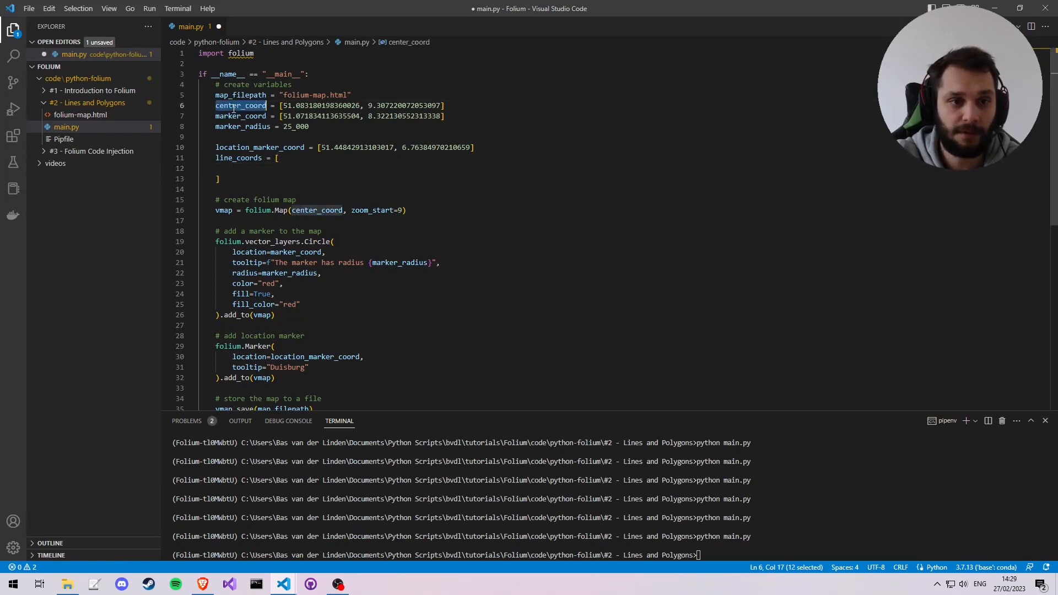
pyautogui.write('marker_coord,')
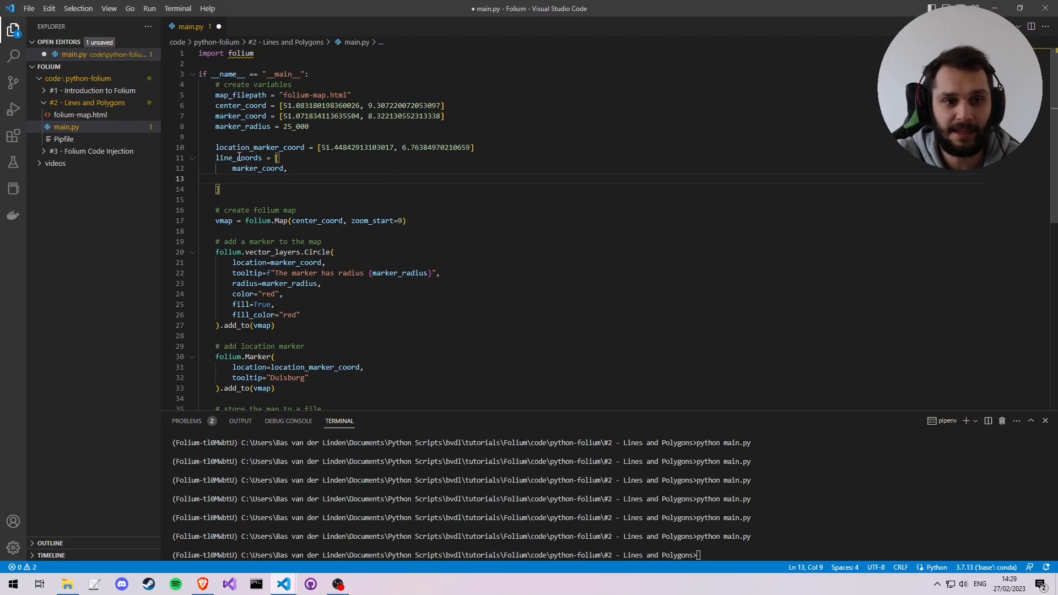
pyautogui.write('location_marker_coord')
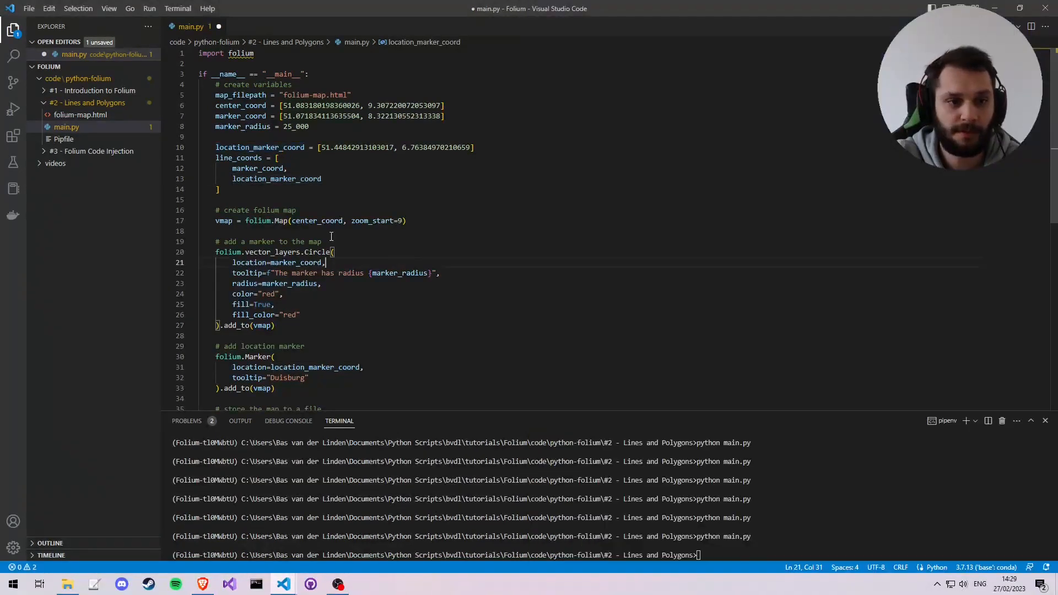
pyautogui.scroll(-3)
pyautogui.write('# add line to ')
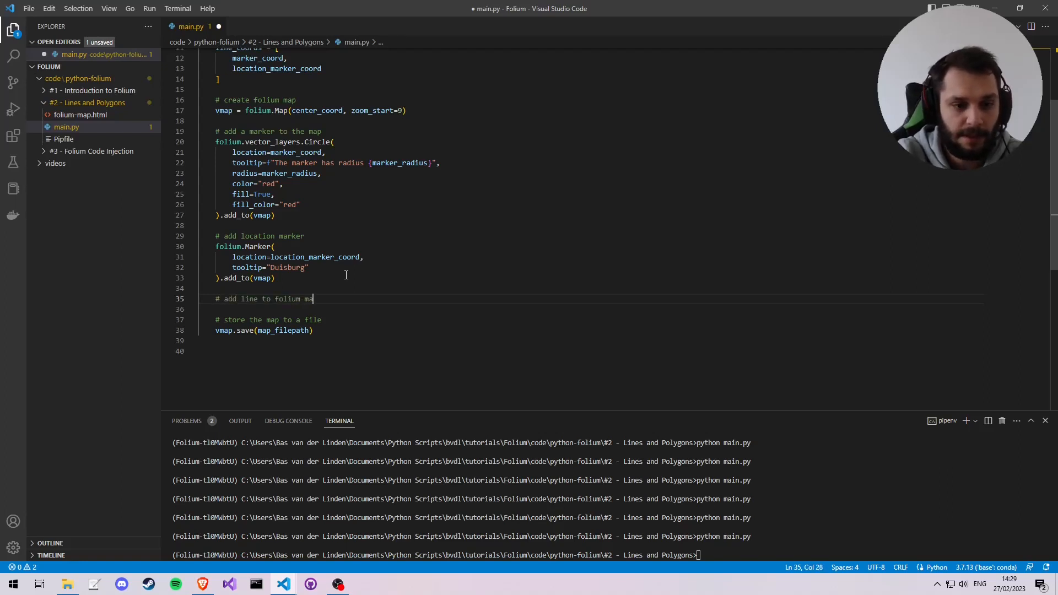
# Start a folium.PolyLine call on line_coords with color "blue"
pyautogui.write('folium')
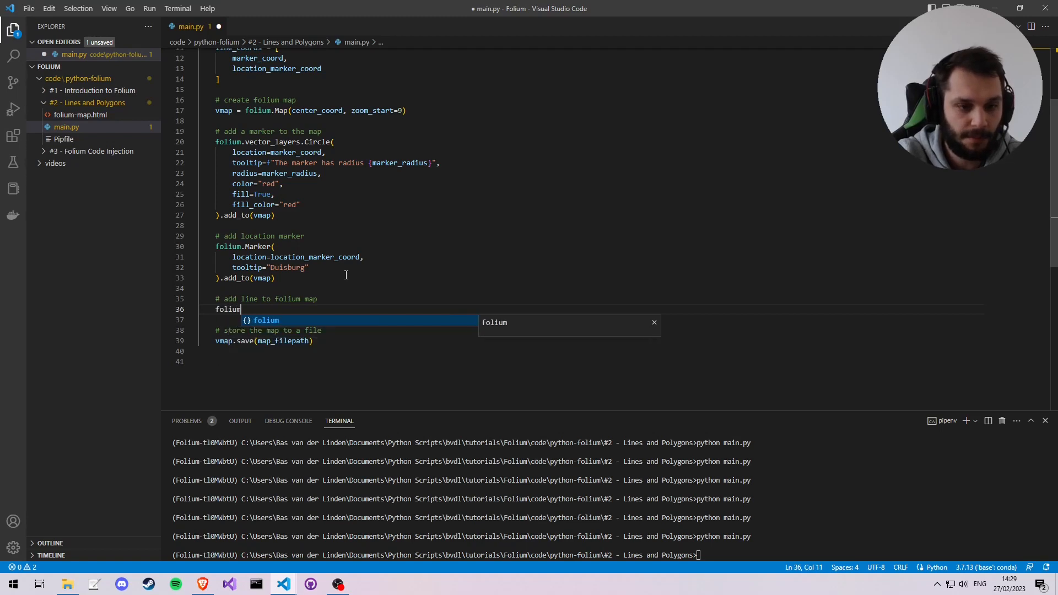
pyautogui.write('.Po')
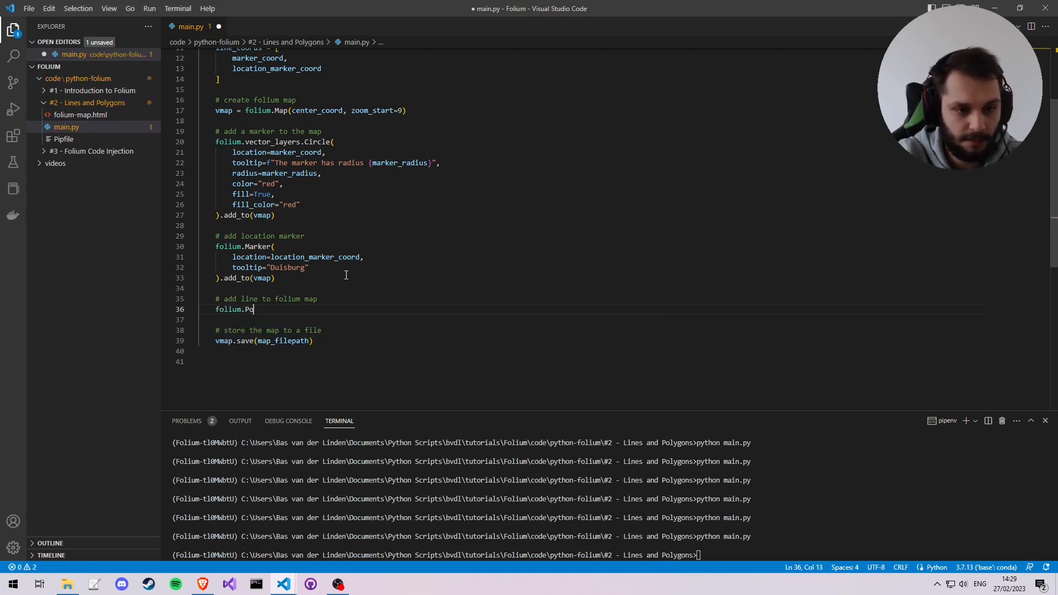
pyautogui.write('lyLine()')
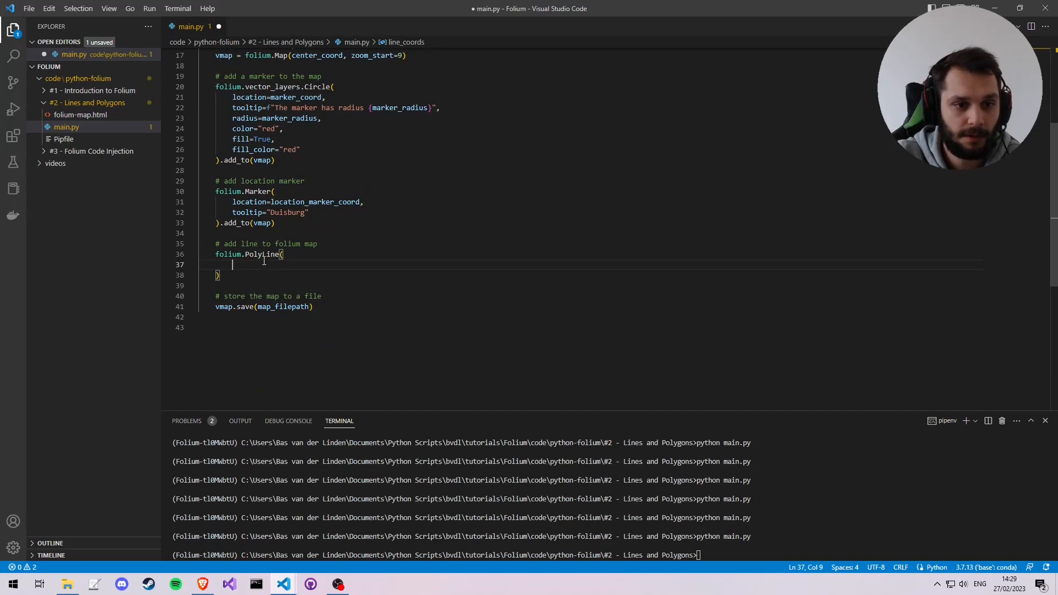
pyautogui.write('line_coords,')
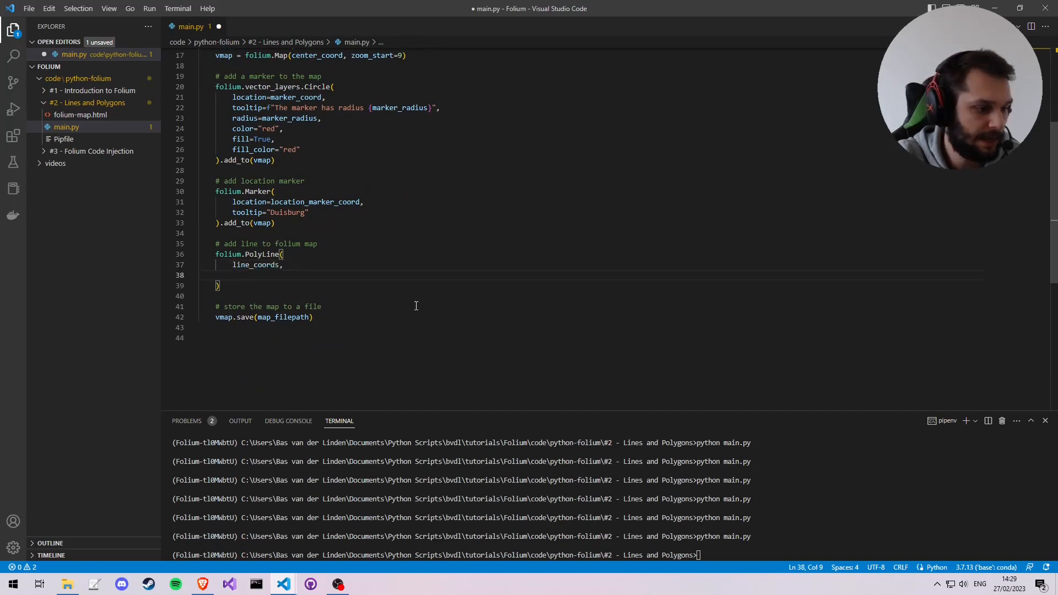
pyautogui.write('color')
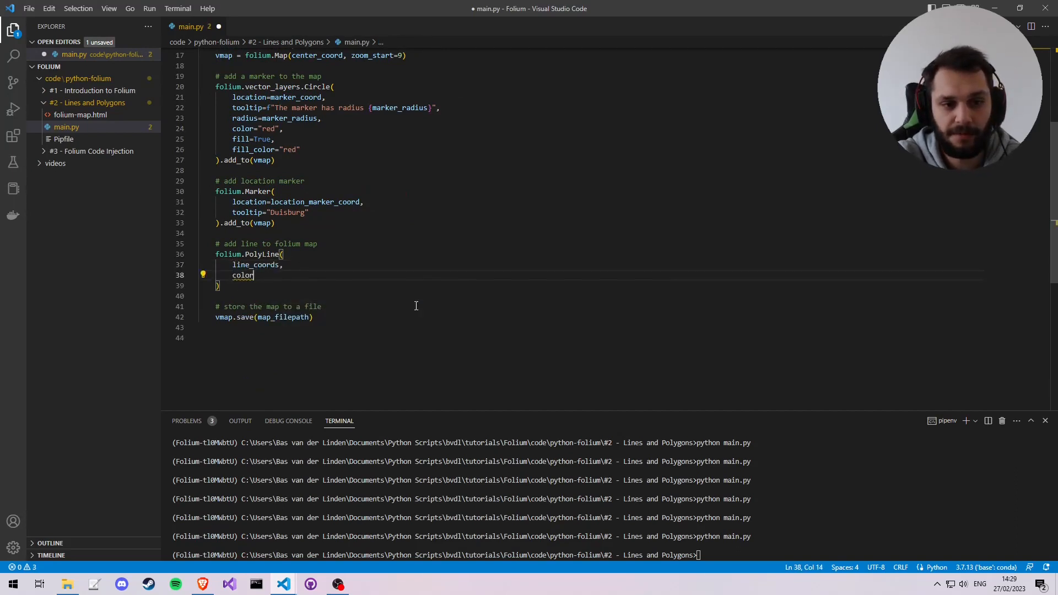
pyautogui.write('="blue"')
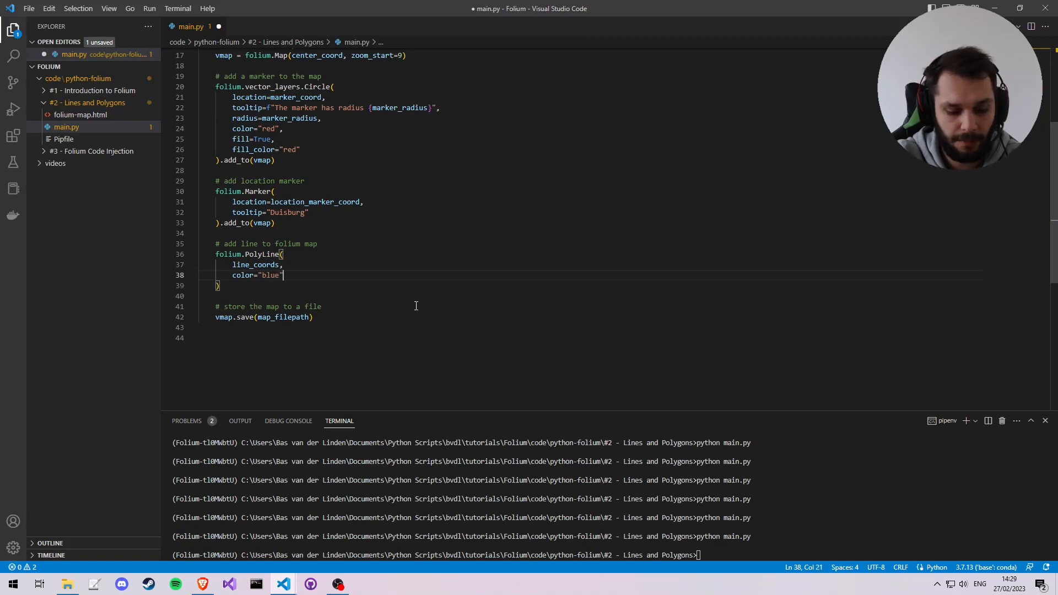
# Add weight="10" and opacity=0.8 arguments to the PolyLine call
pyautogui.press('enter')
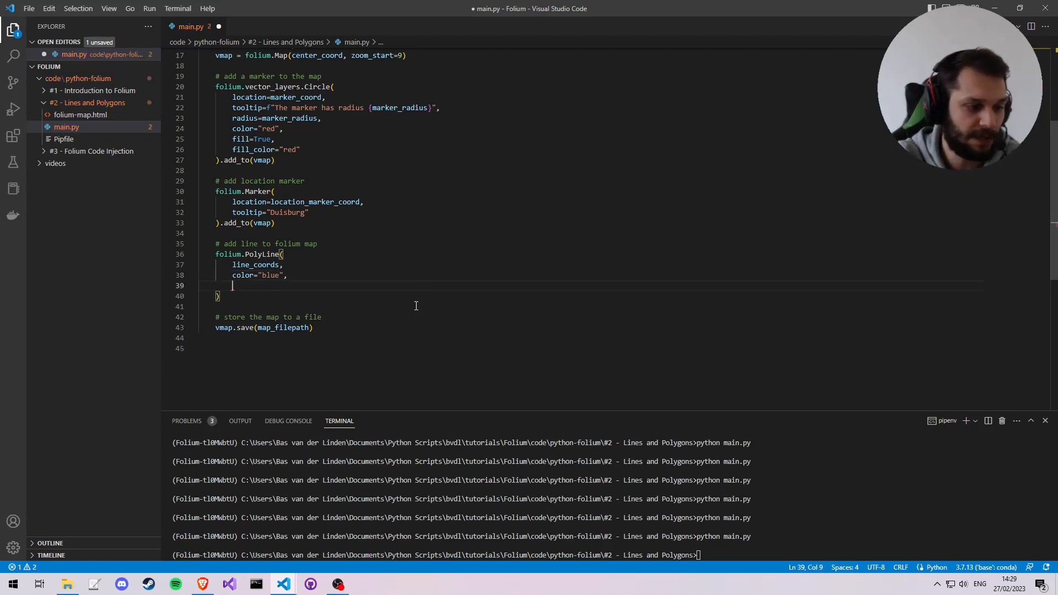
pyautogui.write('wie')
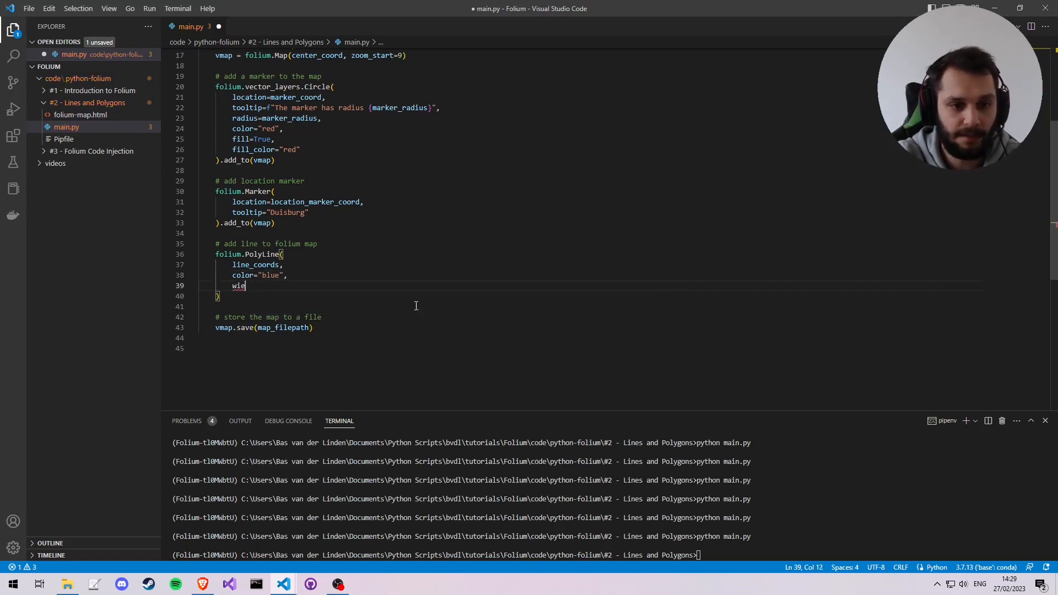
pyautogui.press('Backspace')
pyautogui.write('eight')
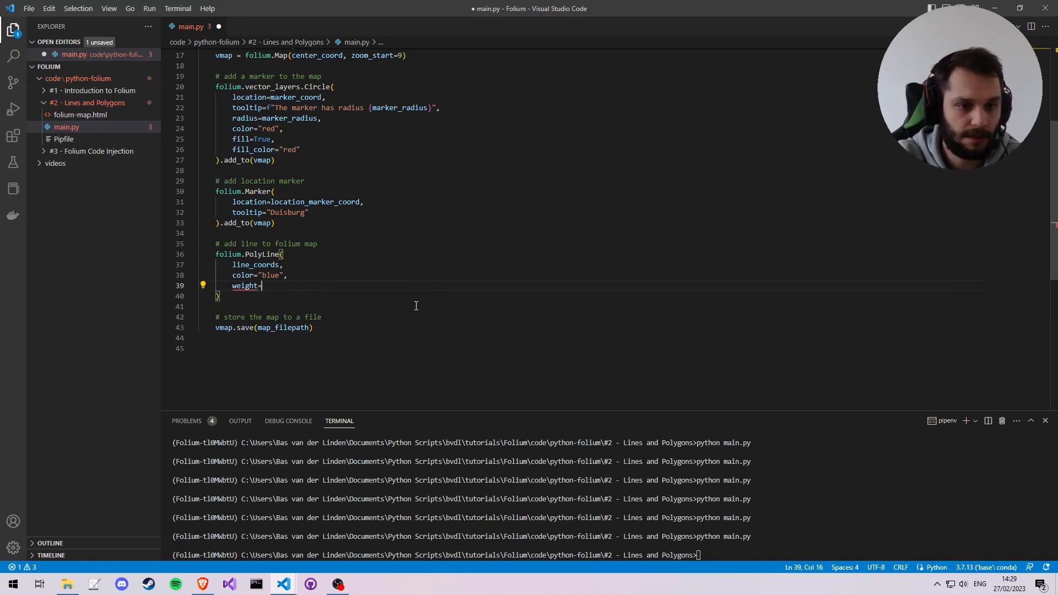
pyautogui.write('="10",')
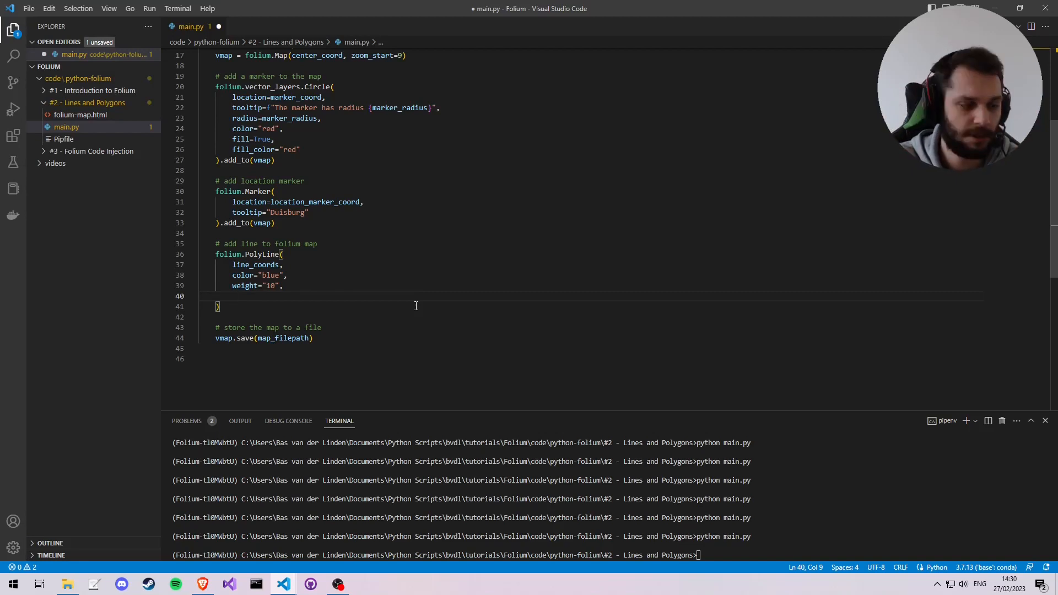
pyautogui.write('opac')
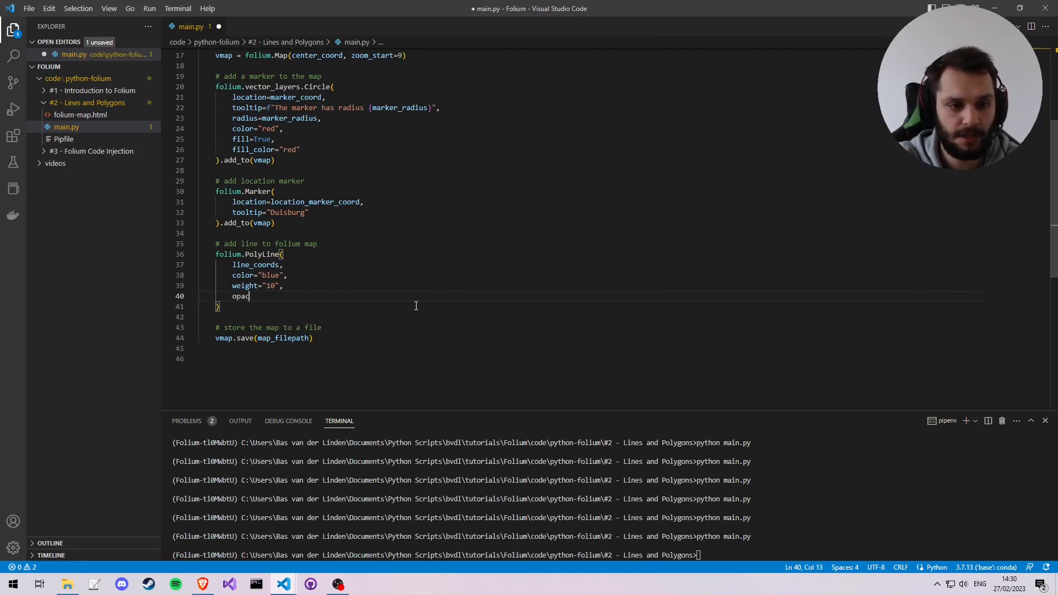
pyautogui.write('ity=')
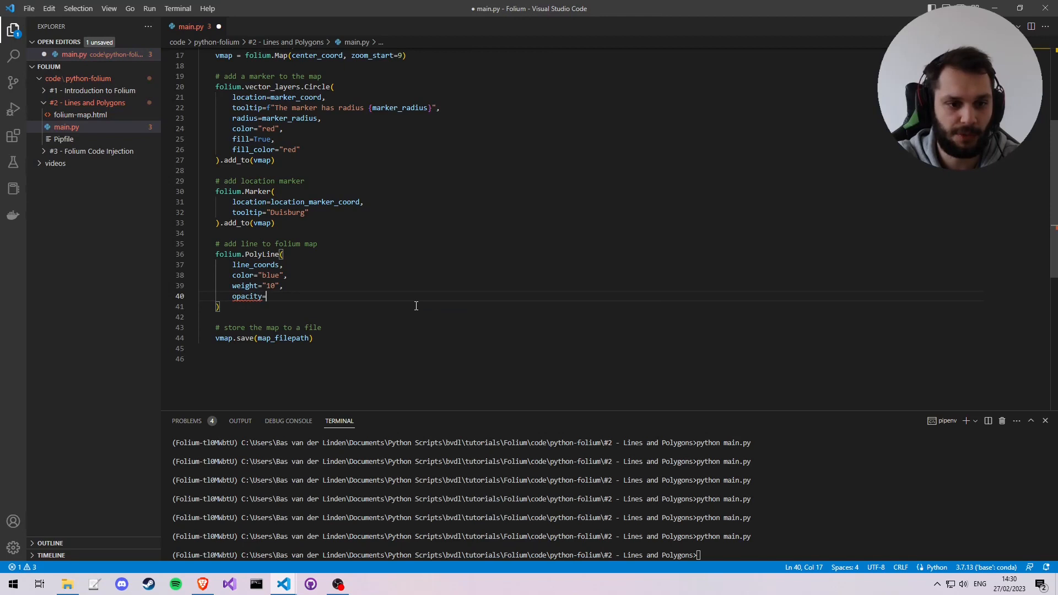
pyautogui.write('0.8')
pyautogui.click(395, 306)
pyautogui.write('.add_to(vmap')
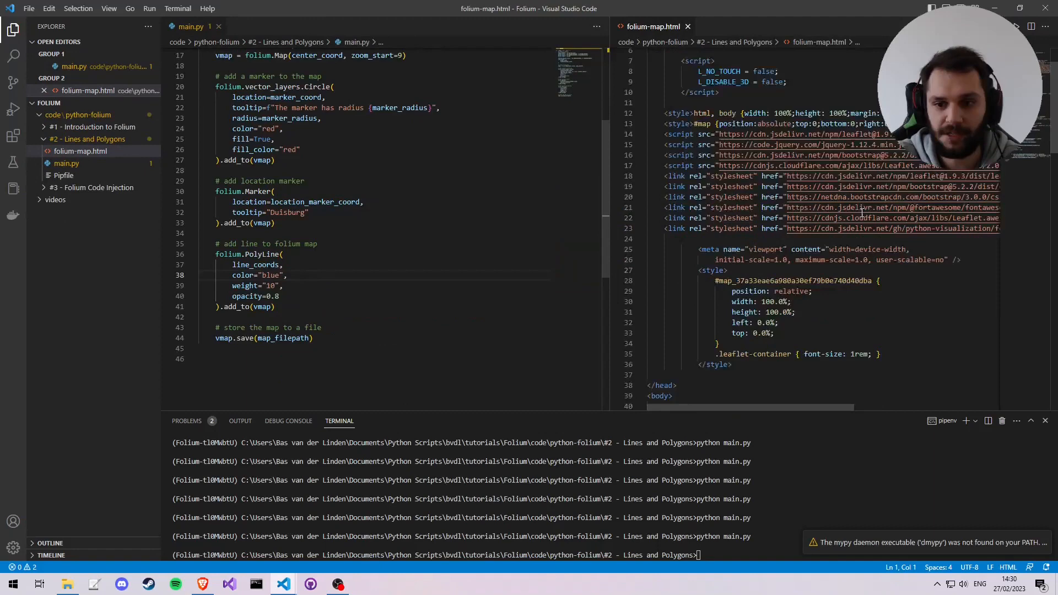
# Select the generated marker and polyline code blocks in folium-map.html
pyautogui.scroll(-3)
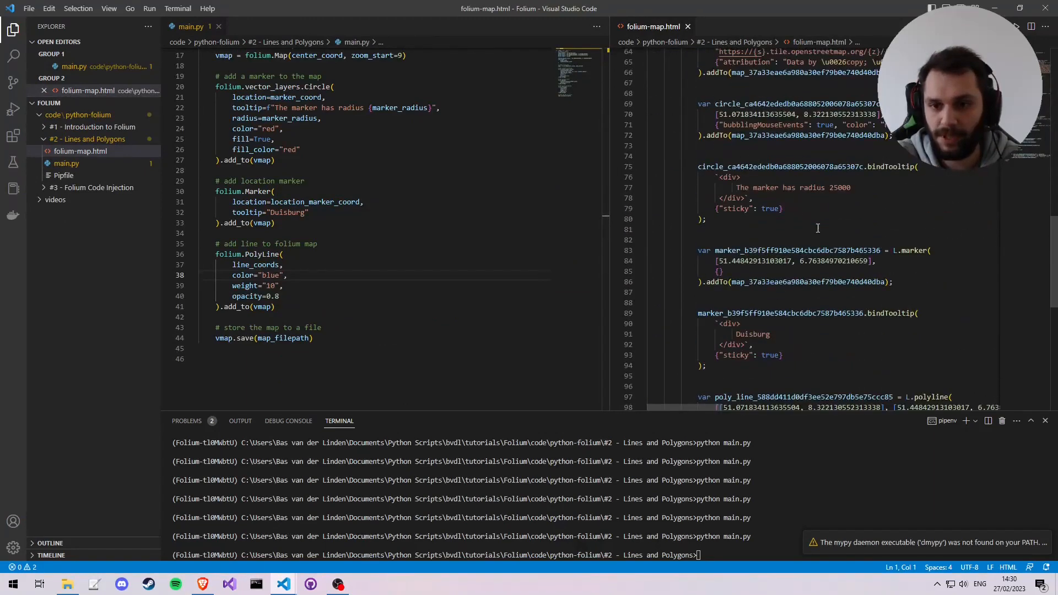
pyautogui.scroll(-3)
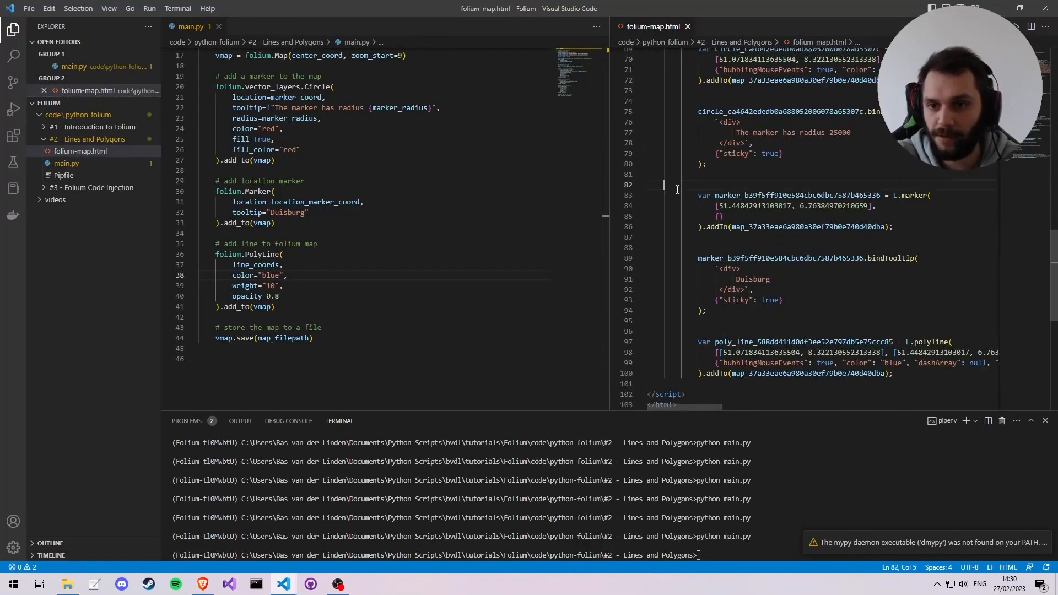
pyautogui.moveTo(698, 140); pyautogui.dragTo(892, 171)
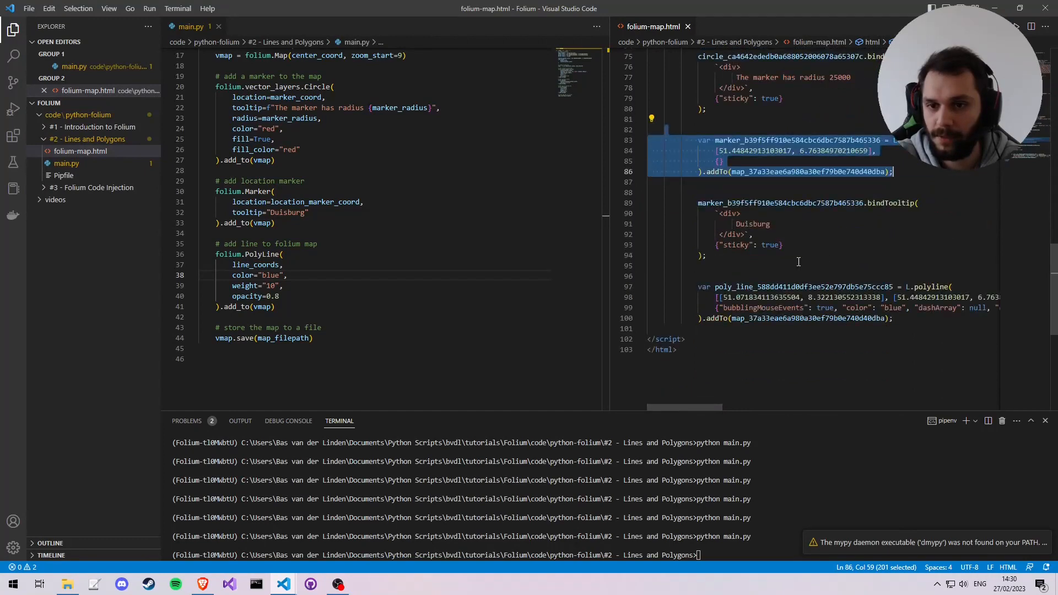
pyautogui.click(693, 286)
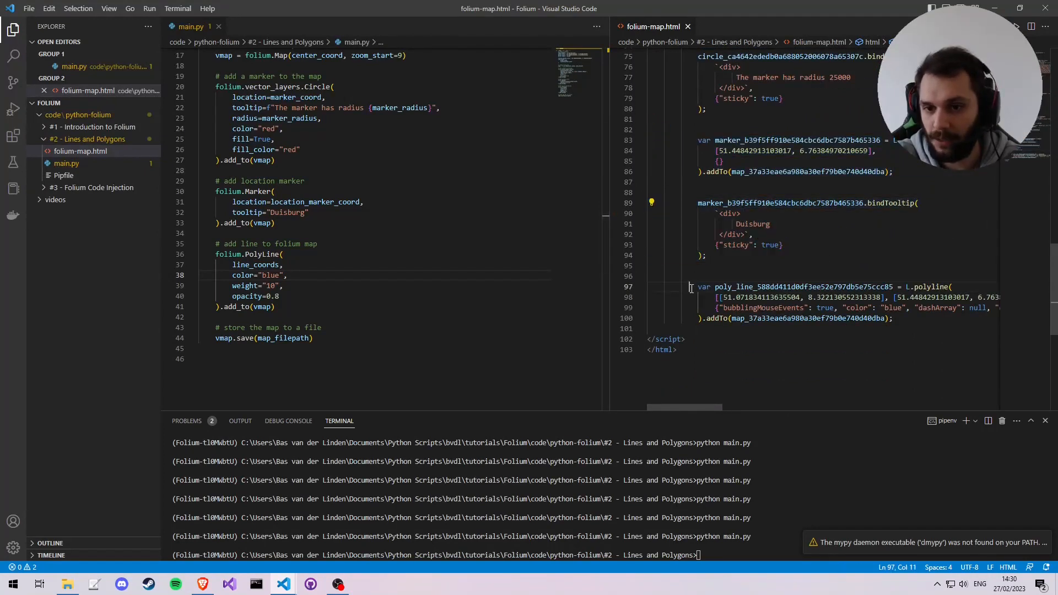
pyautogui.moveTo(695, 286); pyautogui.dragTo(893, 318)
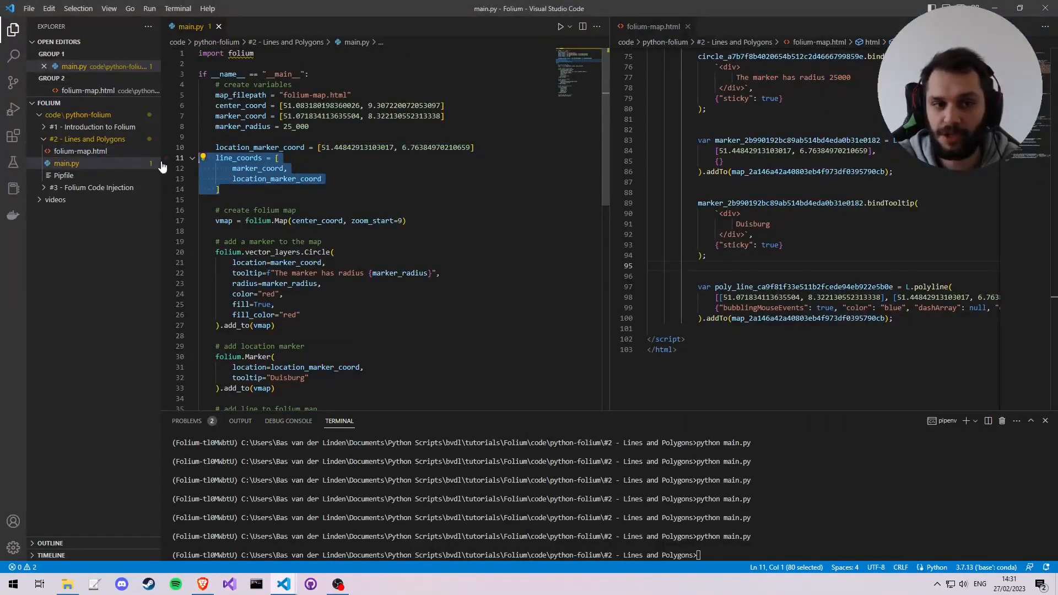
# Define polygon_coords in main.py as a list of three empty coordinate entries
pyautogui.click(220, 190)
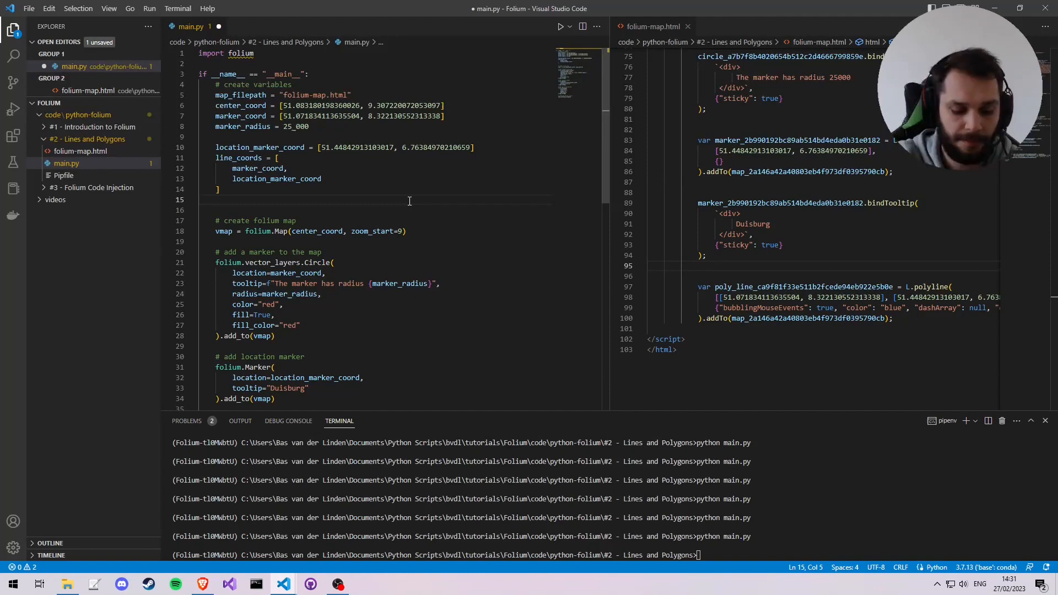
pyautogui.write('polygon_coords')
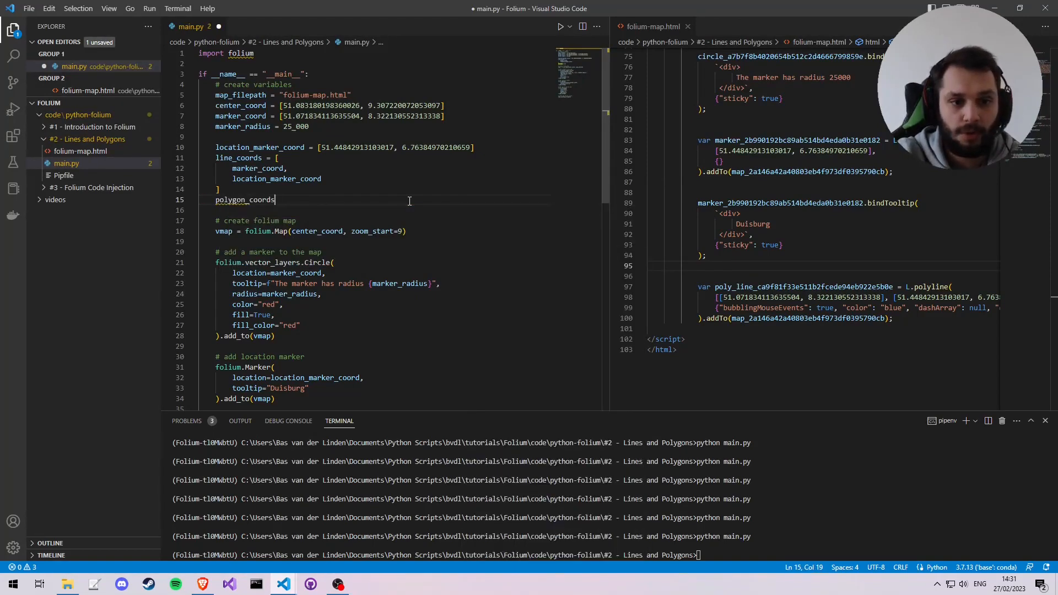
pyautogui.write('= [')
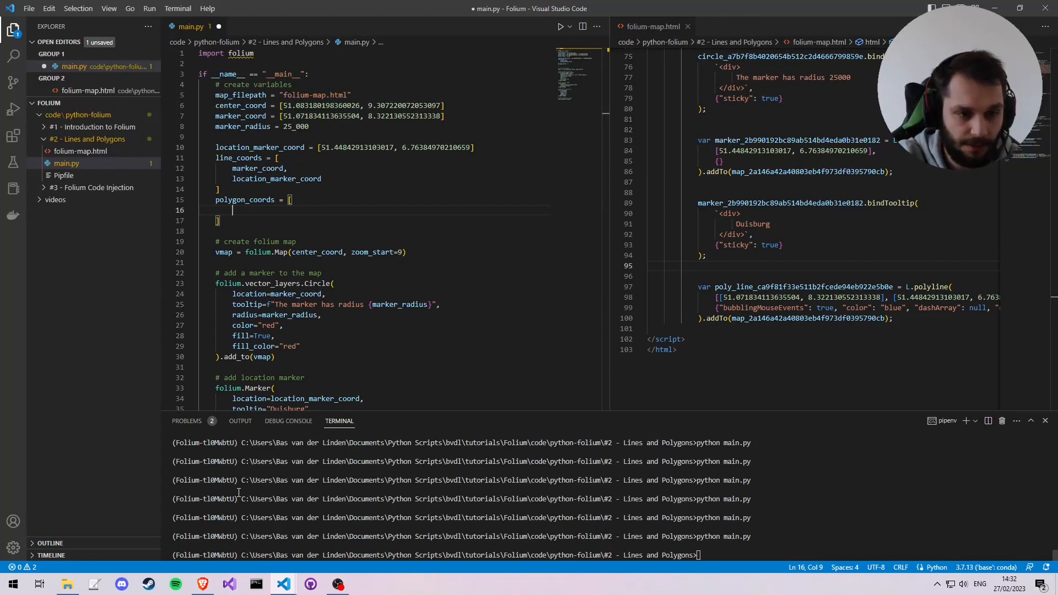
pyautogui.write('[],')
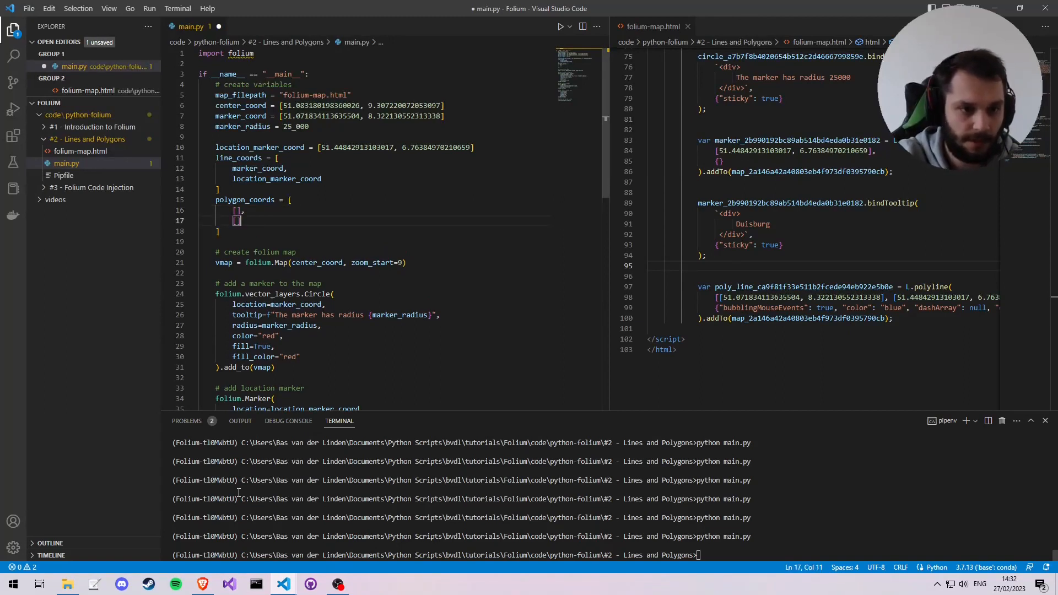
pyautogui.write(',')
pyautogui.write('[]')
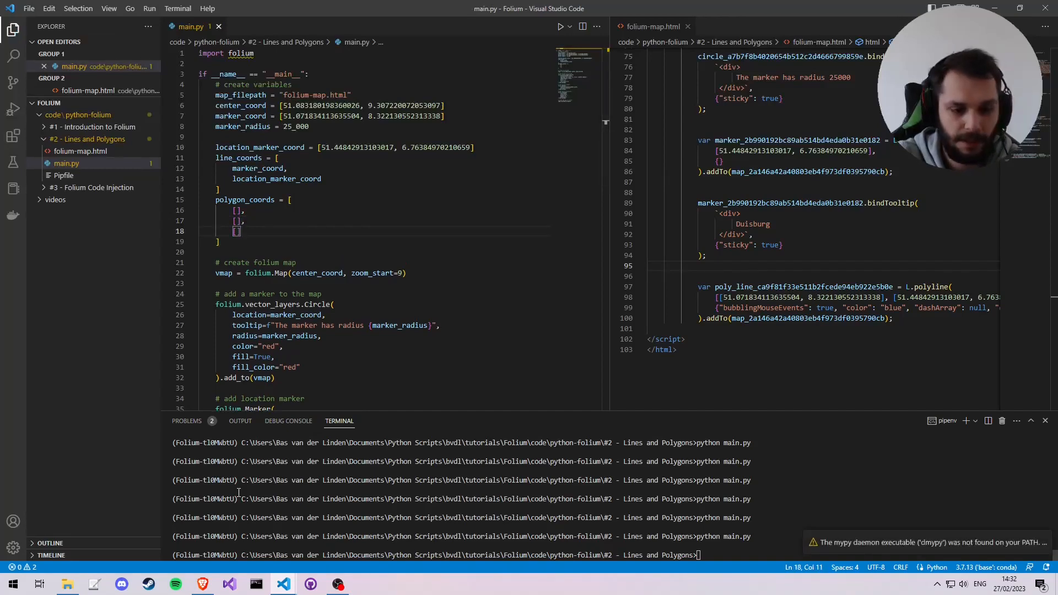
pyautogui.click(569, 13)
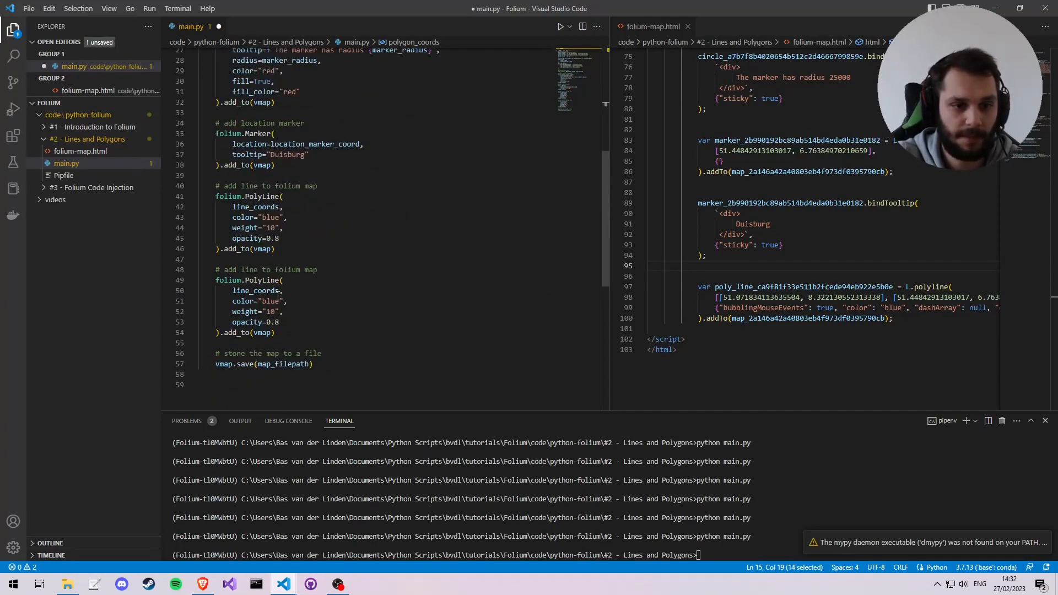
# Replace line_coords with polygon_coords in the second PolyLine call
pyautogui.write('polygon_coords')
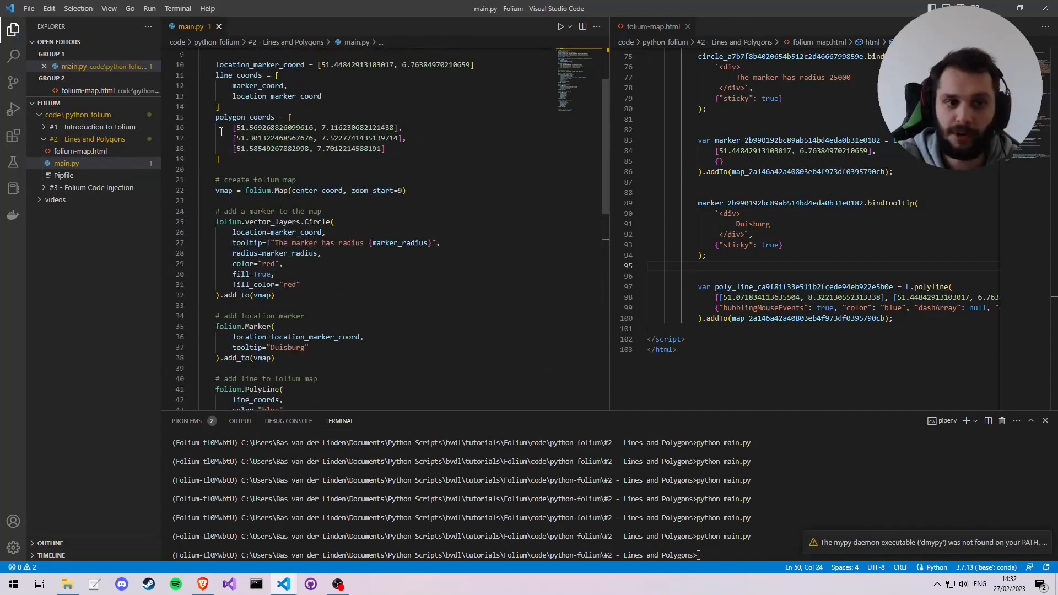
pyautogui.moveTo(234, 148); pyautogui.dragTo(382, 148)
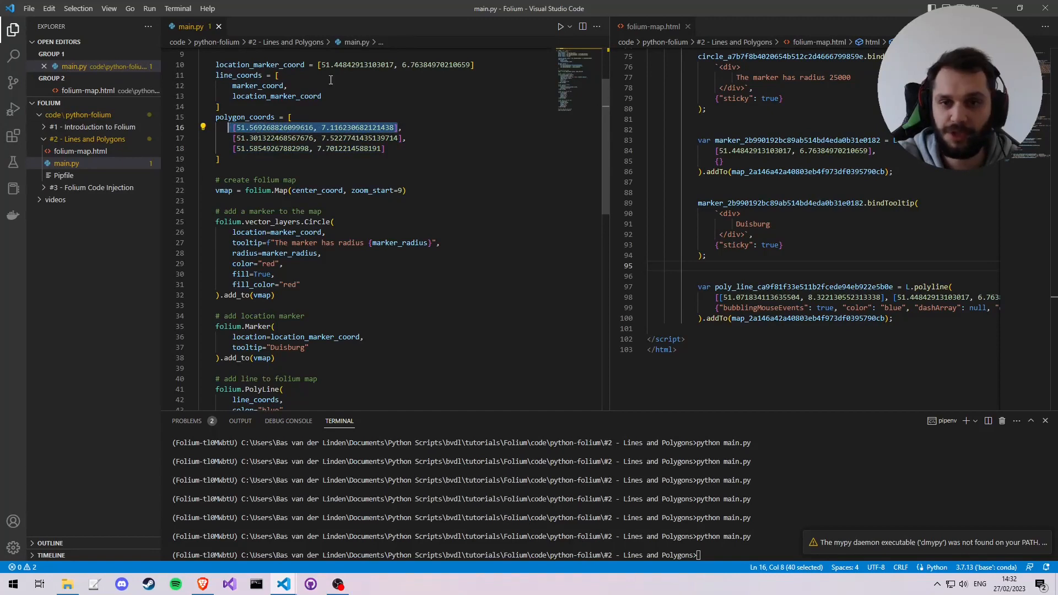
pyautogui.scroll(-3)
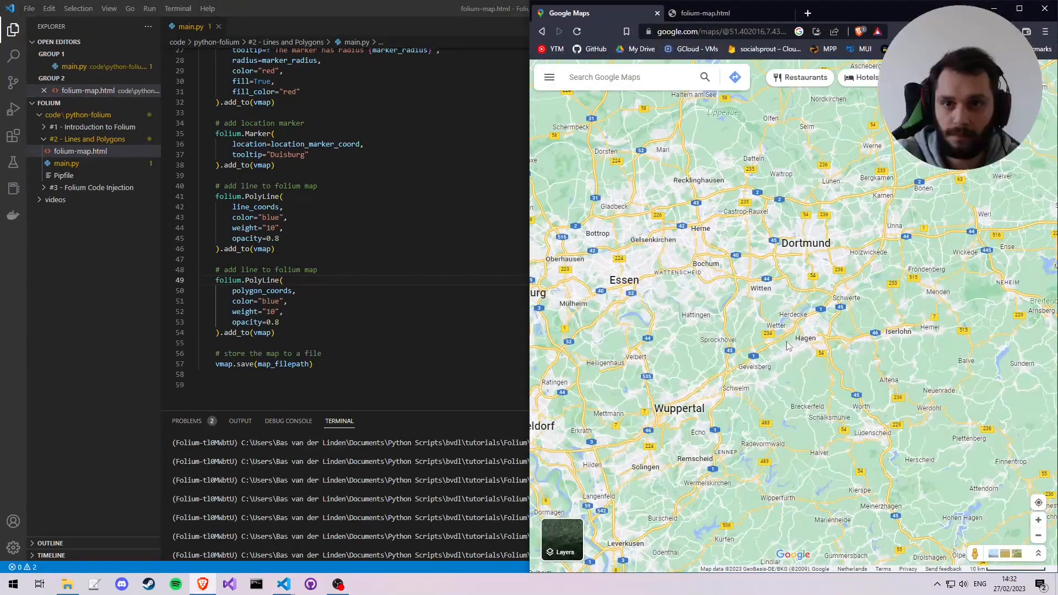
# Switch to the window showing main.py beside the generated folium-map.html
pyautogui.click(706, 13)
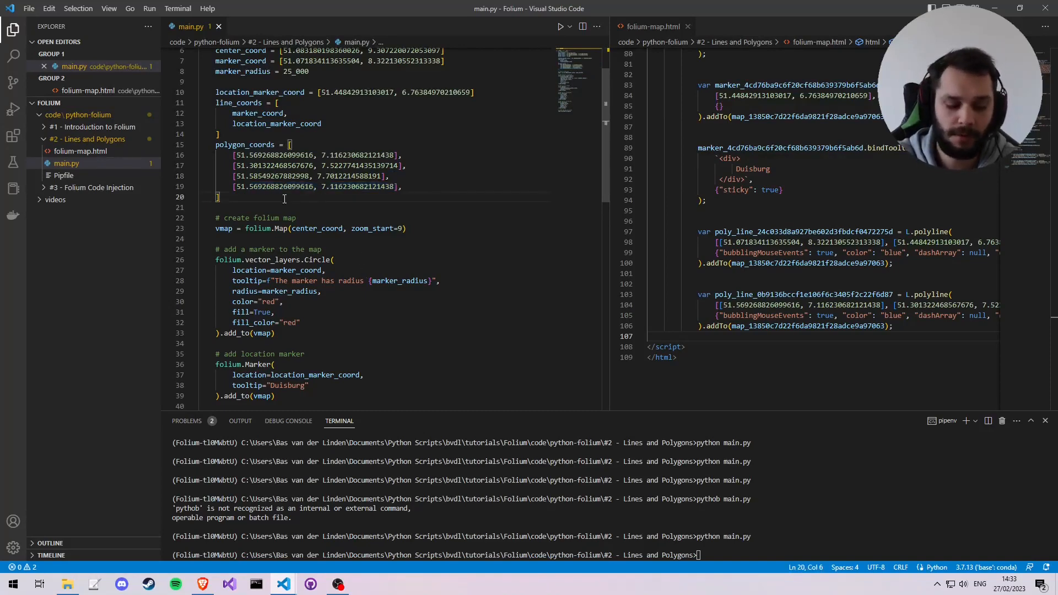
# Type a polygon_lines list comprehension pairing polygon_coords[i] with the next point over range(len(polygon_coords))
pyautogui.press('enter')
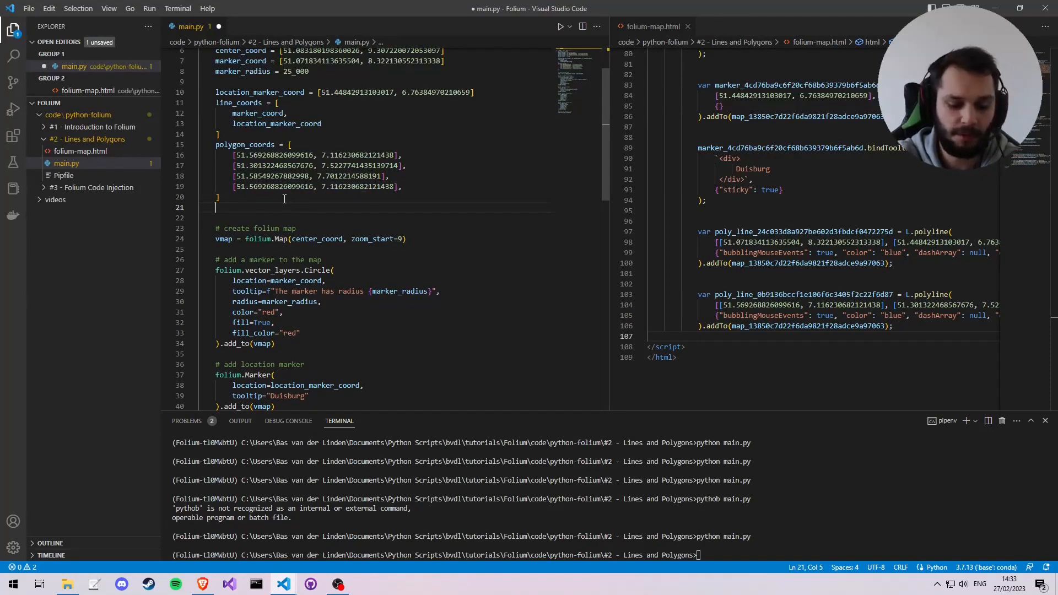
pyautogui.write('pl')
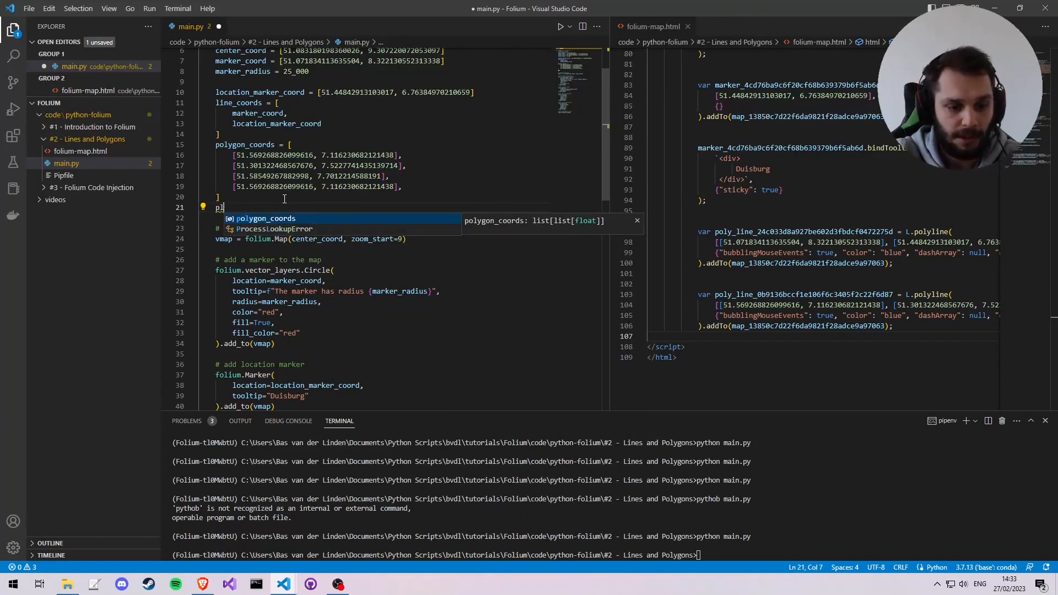
pyautogui.write('olygon_lines')
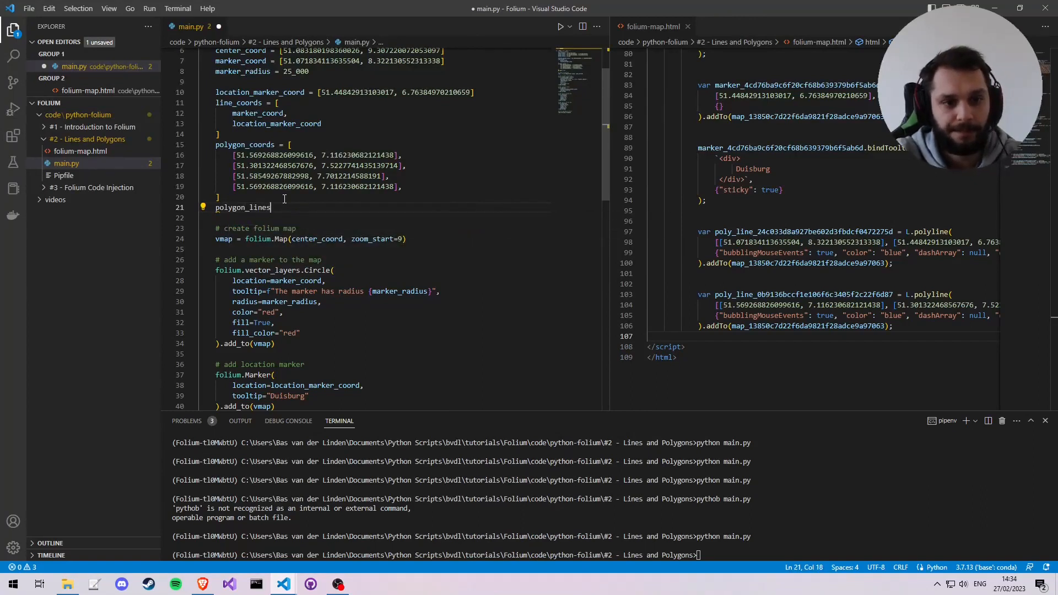
pyautogui.write('= []')
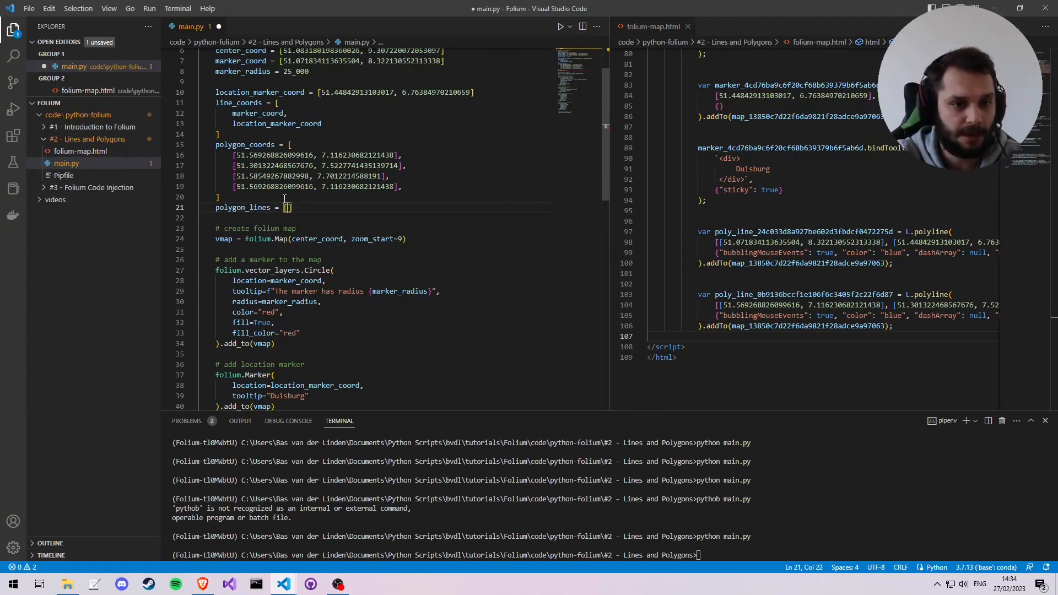
pyautogui.write('p')
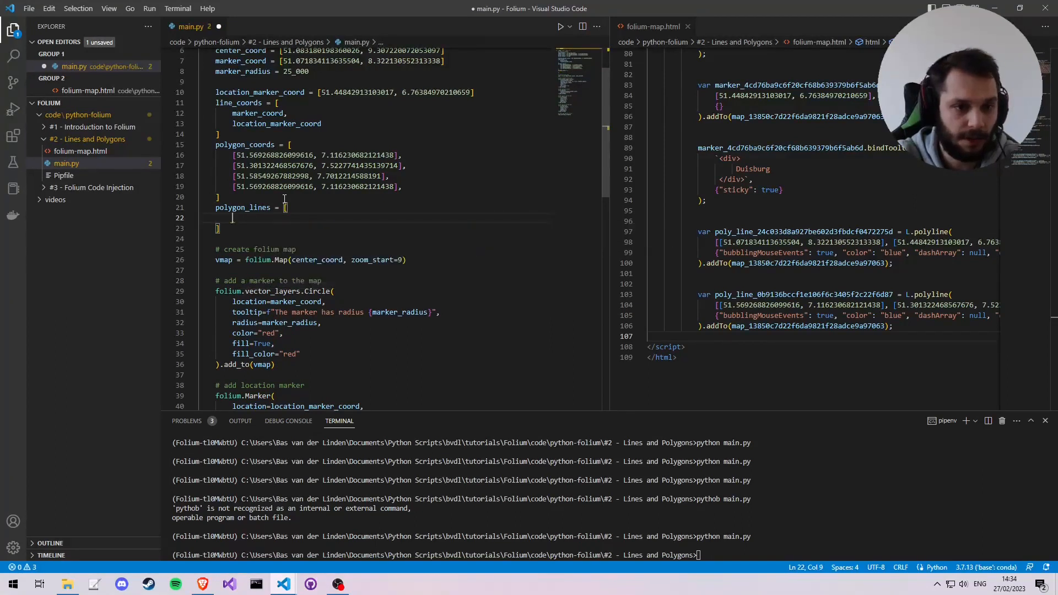
pyautogui.write('poly')
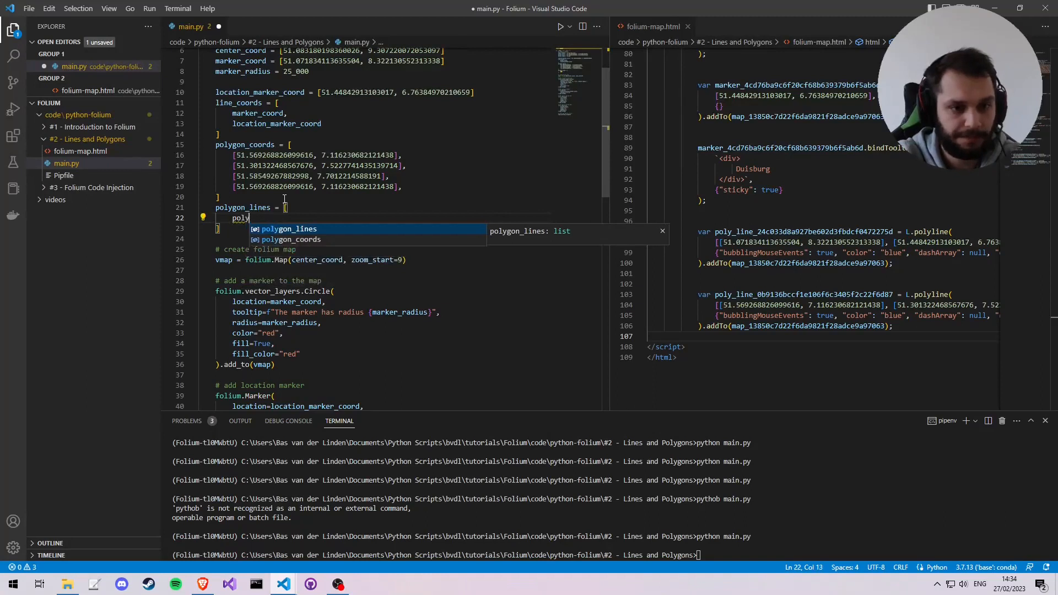
pyautogui.write('gon_coords[')
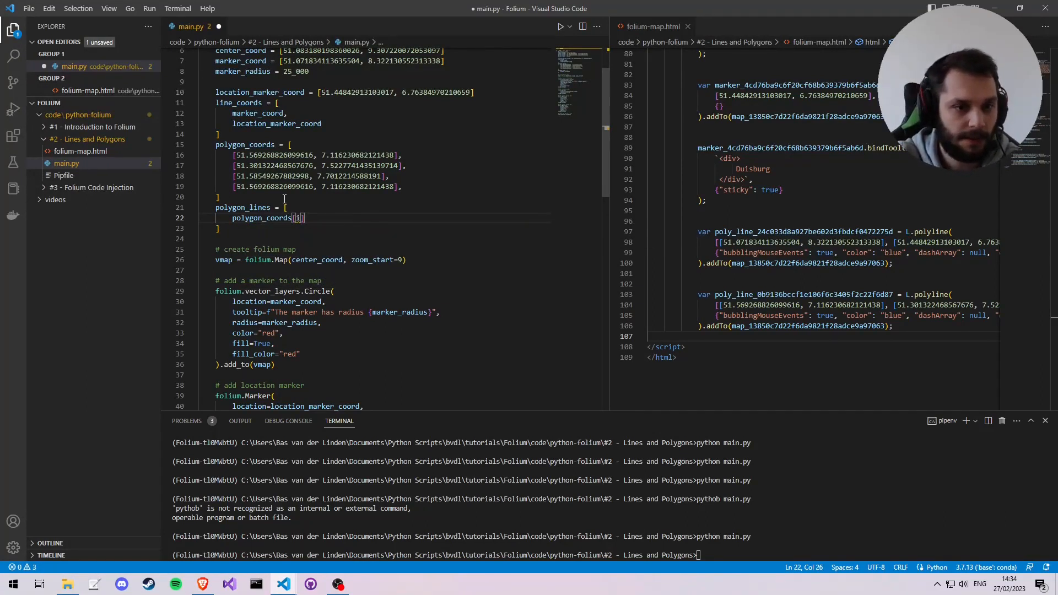
pyautogui.write('i')
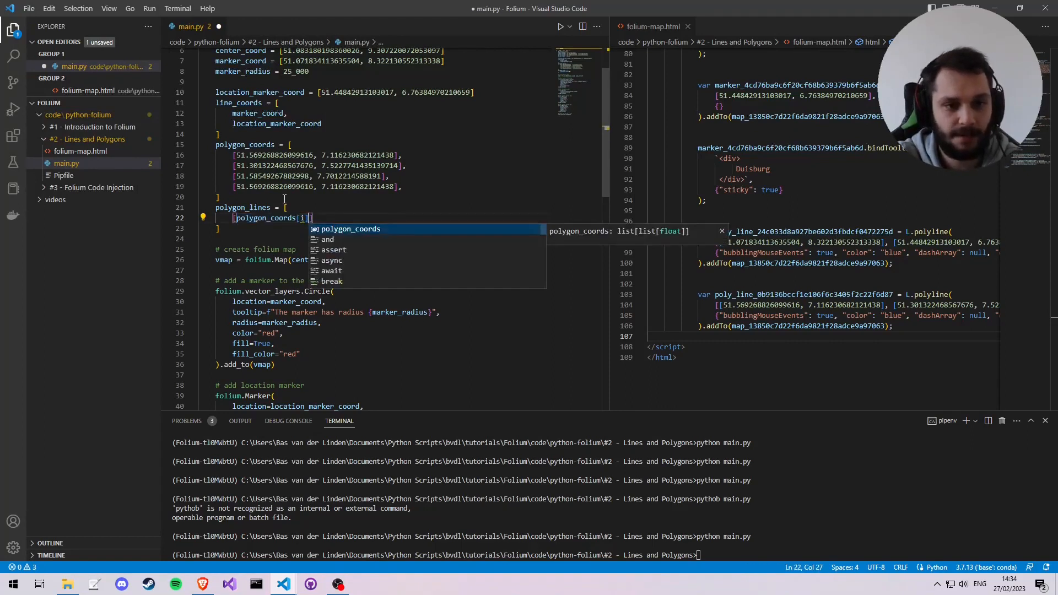
pyautogui.write('] for i in r')
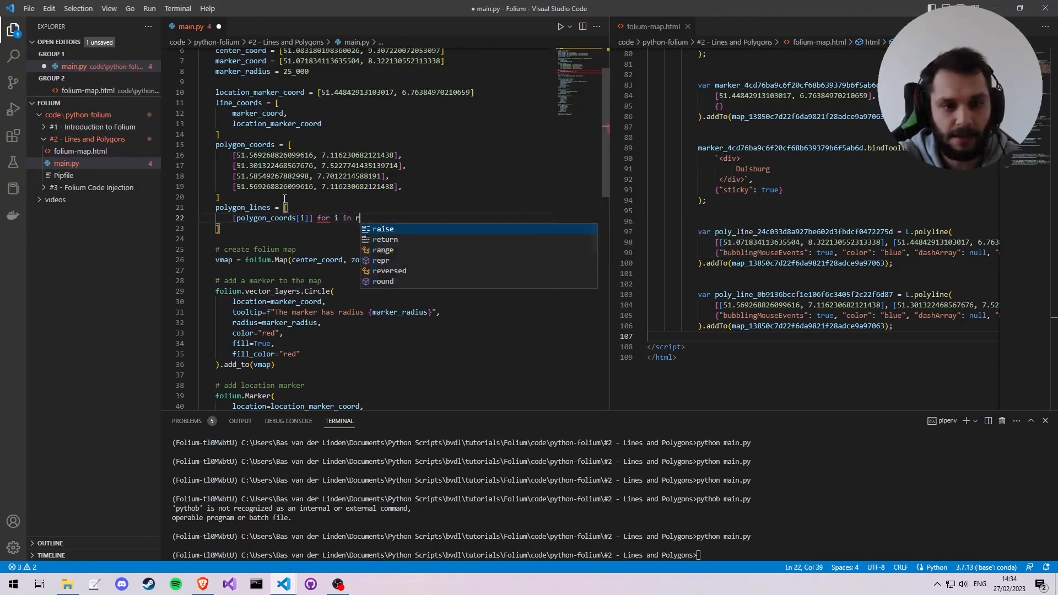
pyautogui.write('ange(len(c')
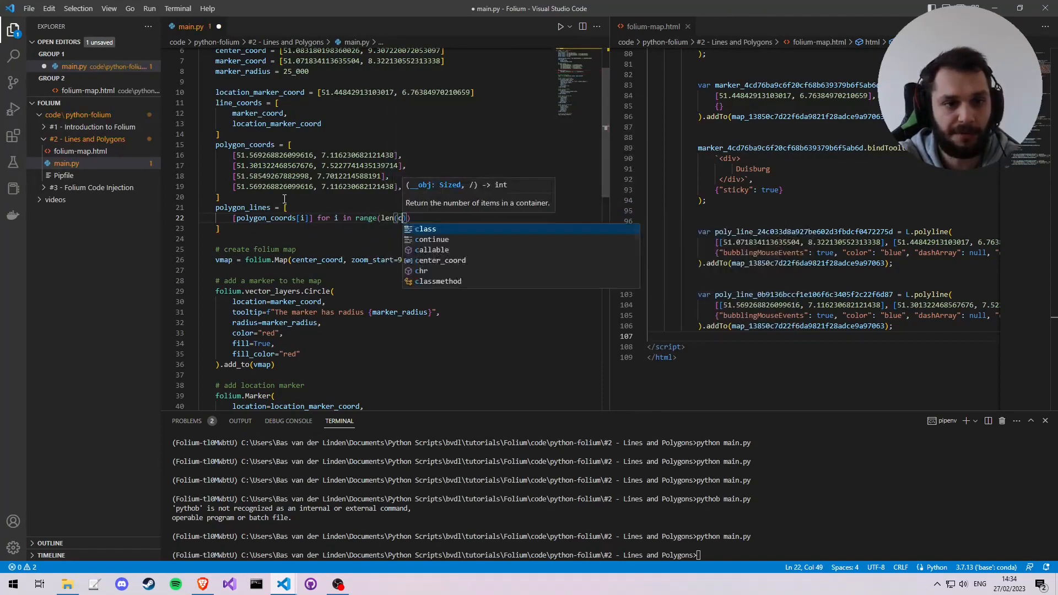
pyautogui.write('polygon_coords')
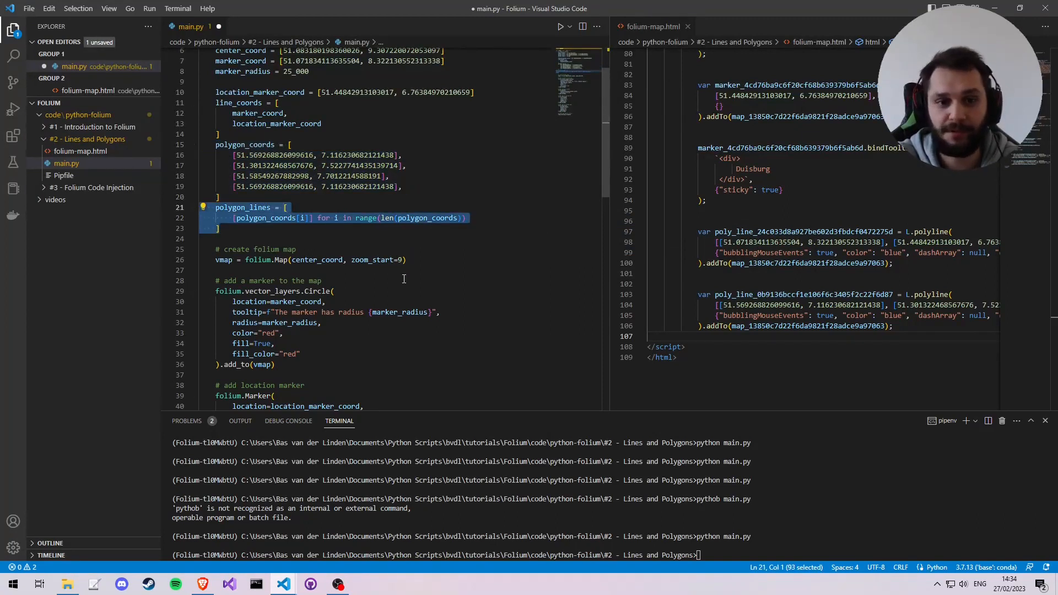
# Subtract 1 from the range length and fix the first pair element to reference polygon_coords
pyautogui.click(470, 217)
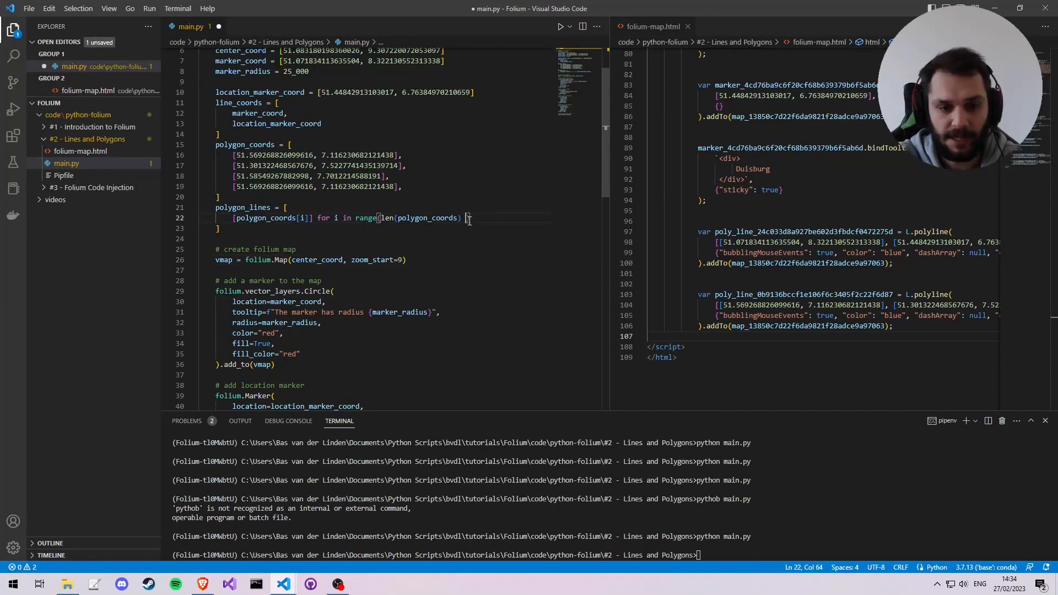
pyautogui.write('- 1')
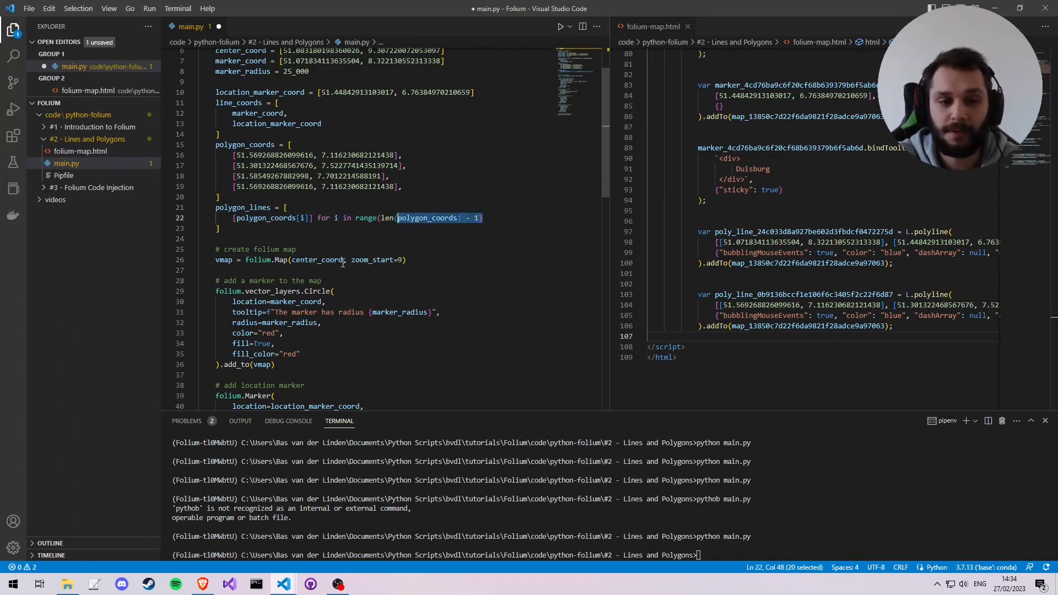
pyautogui.click(310, 219)
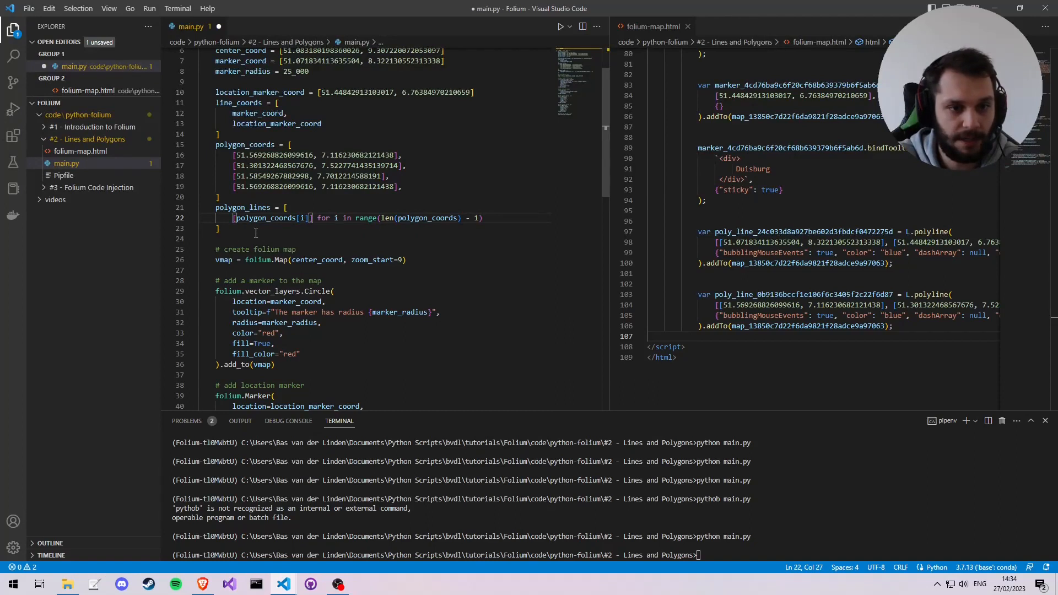
pyautogui.moveTo(315, 217); pyautogui.dragTo(233, 228)
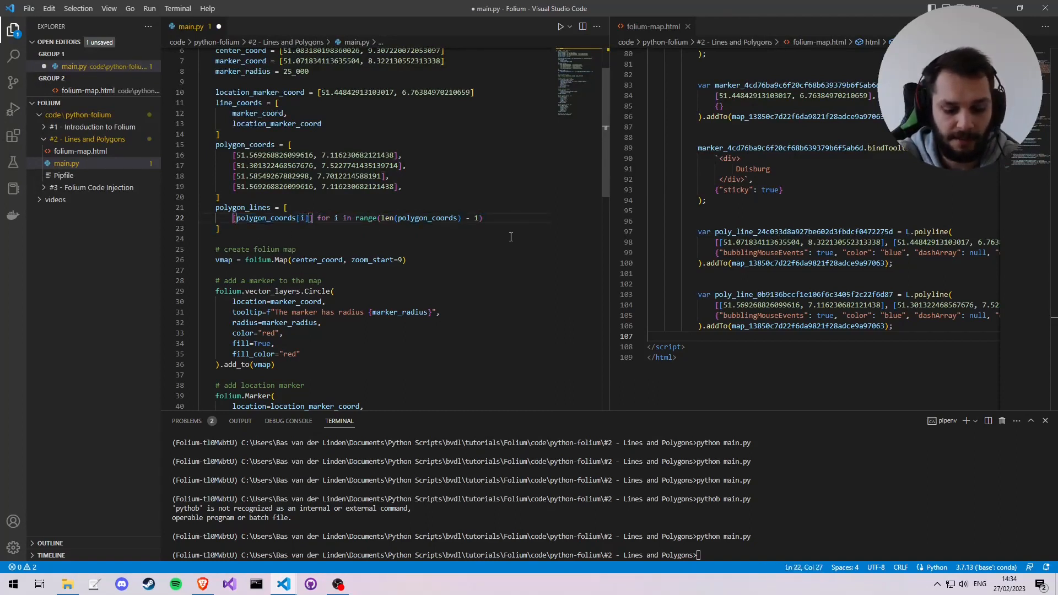
pyautogui.write('polygon_coords[i+1')
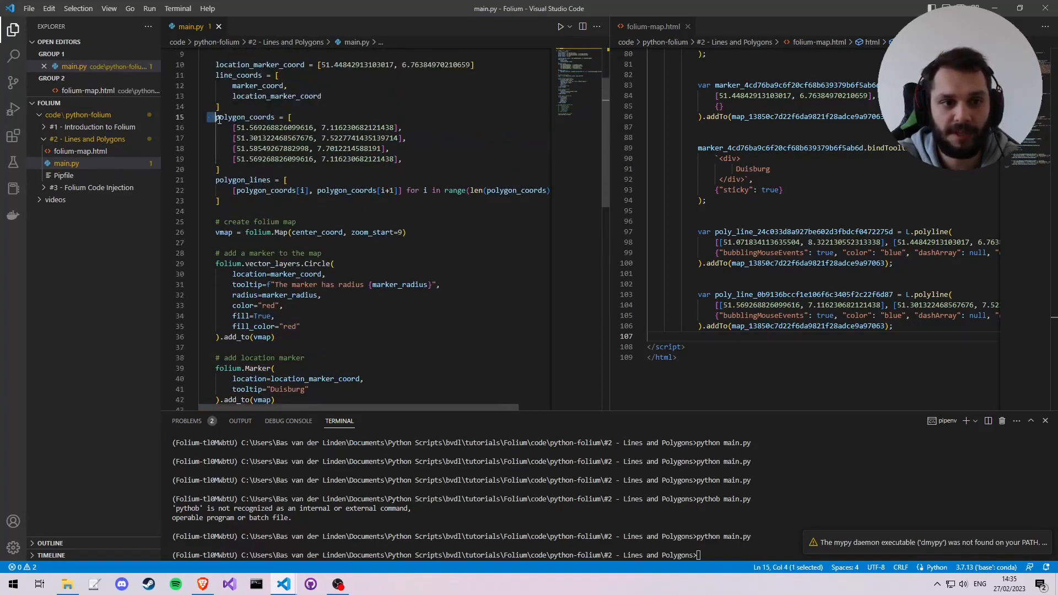
# Run python main.py in the integrated terminal to regenerate folium-map.html
pyautogui.scroll(-3)
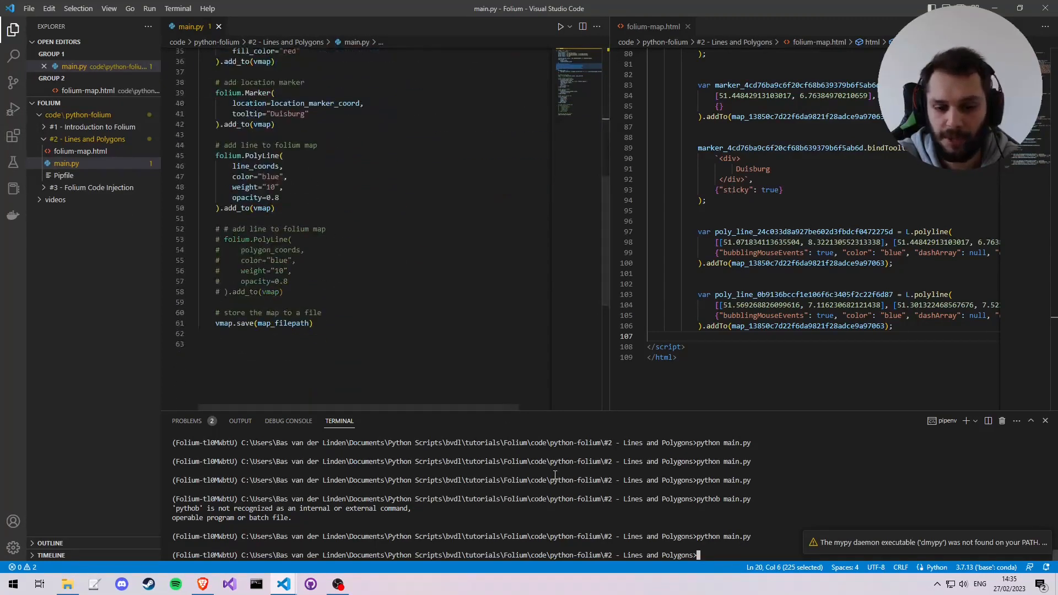
pyautogui.write('python main.py')
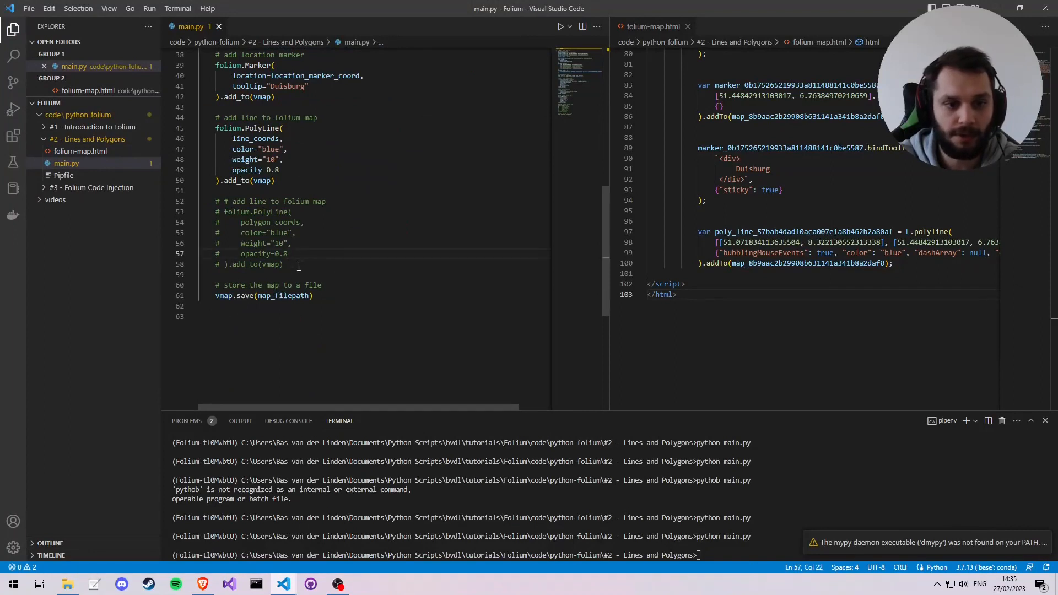
# Add 'for line in polygon_lines:' with an indented blue PolyLine(line, weight 10, opacity 0.8) added to vmap
pyautogui.write('for line in polygon_lines:')
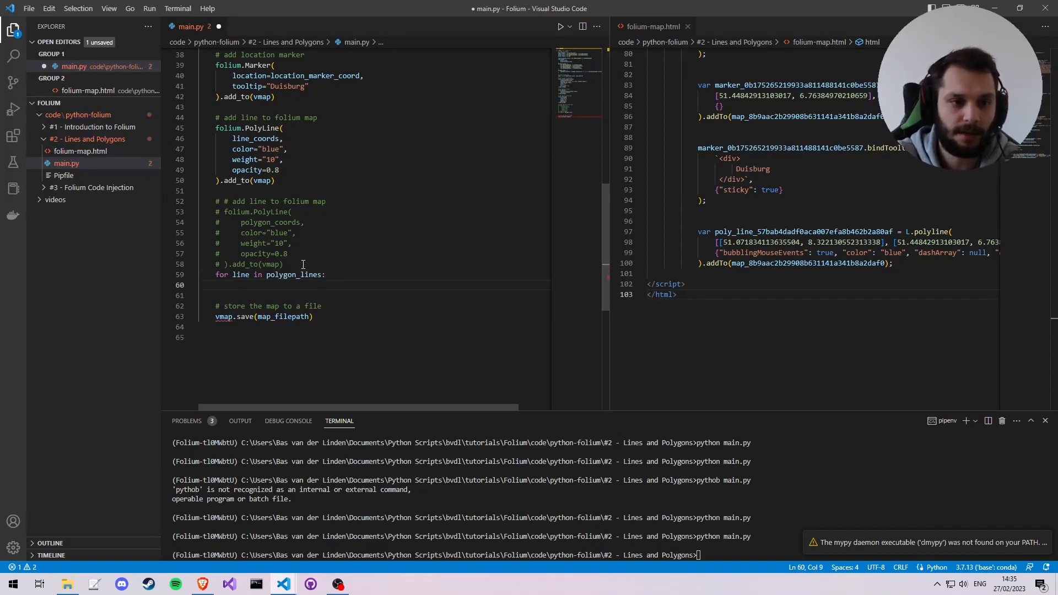
pyautogui.click(311, 275)
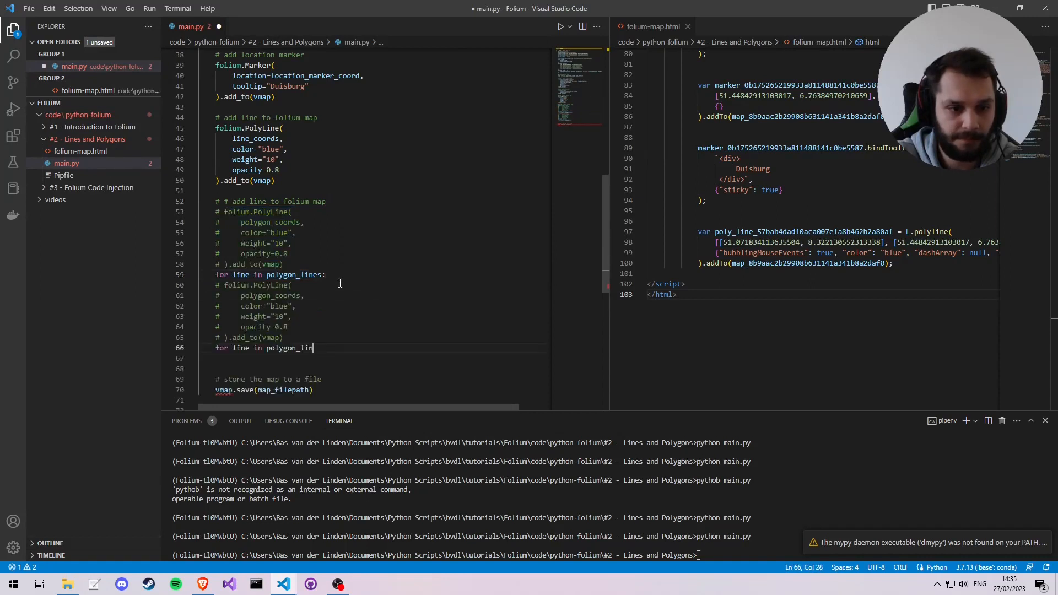
pyautogui.press('Enter')
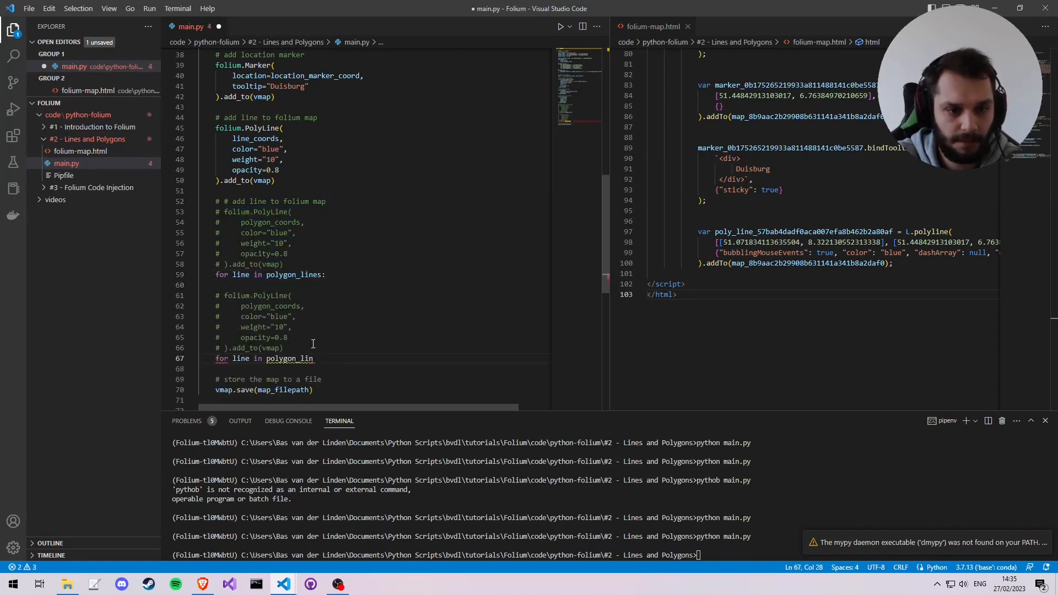
pyautogui.moveTo(304, 306); pyautogui.dragTo(283, 348)
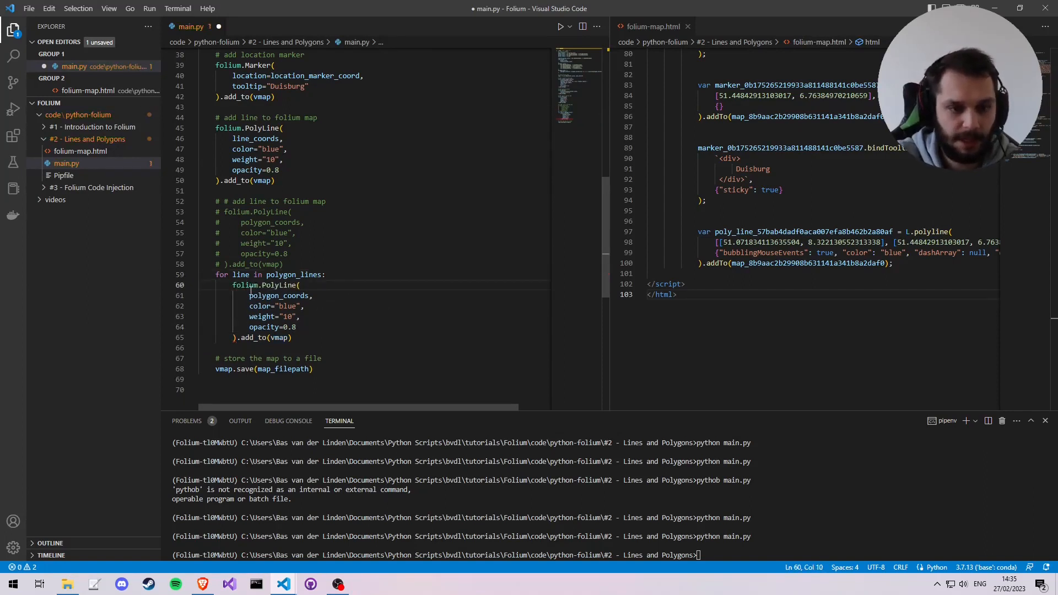
pyautogui.doubleClick(240, 275)
pyautogui.write('line,')
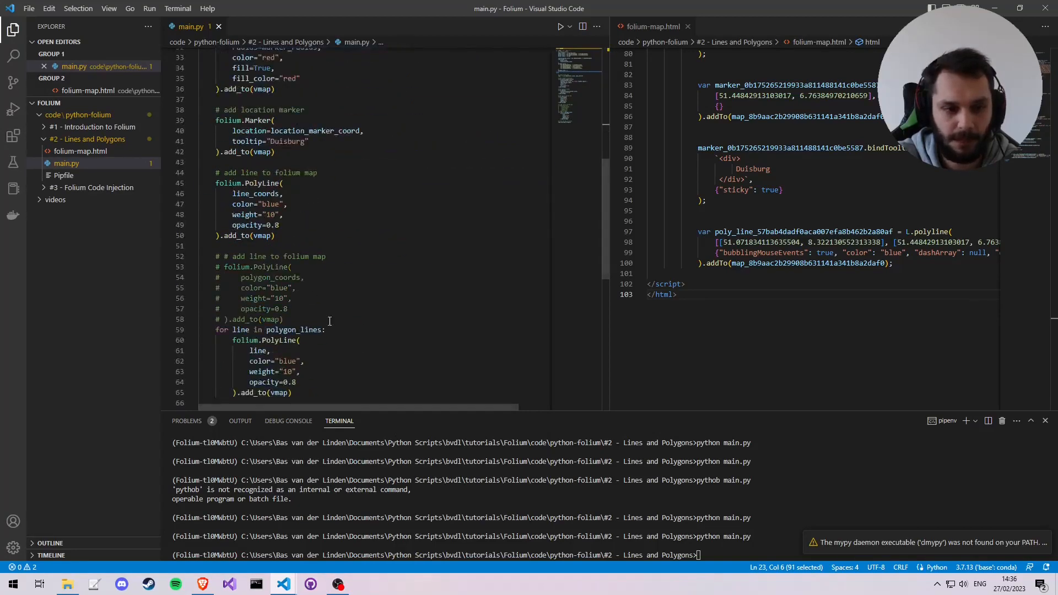
pyautogui.scroll(-3)
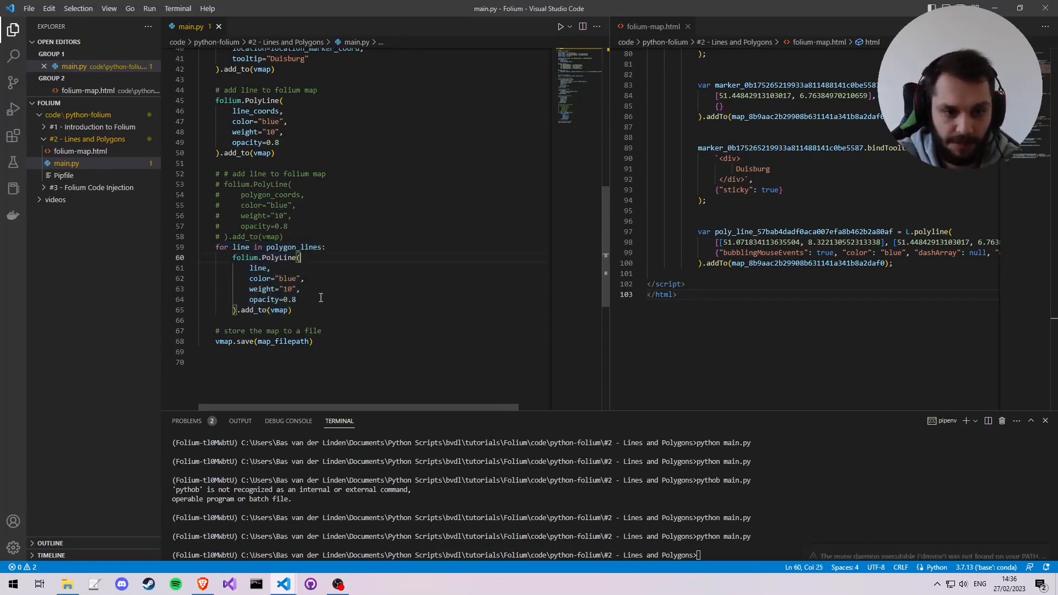
pyautogui.write('poy')
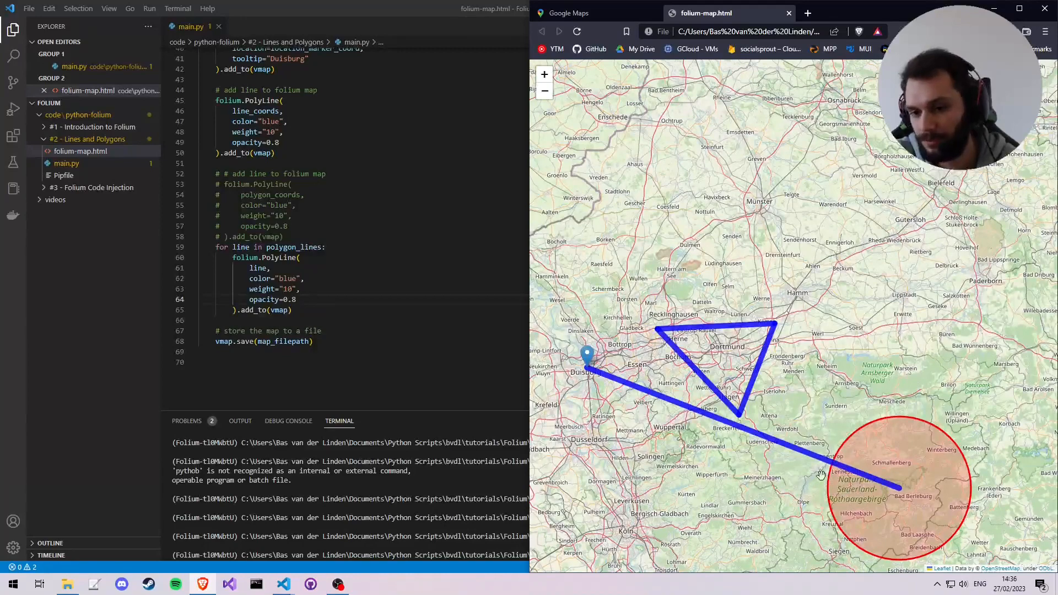
# Refresh folium-map.html in Chrome to see the blue triangle, Duisburg marker and red circle
pyautogui.click(359, 375)
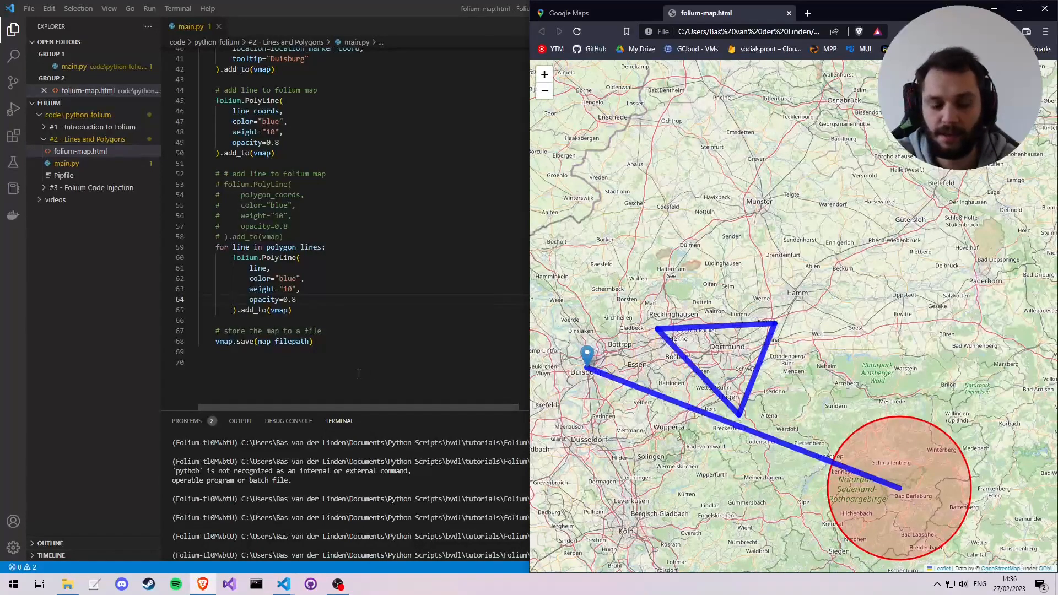